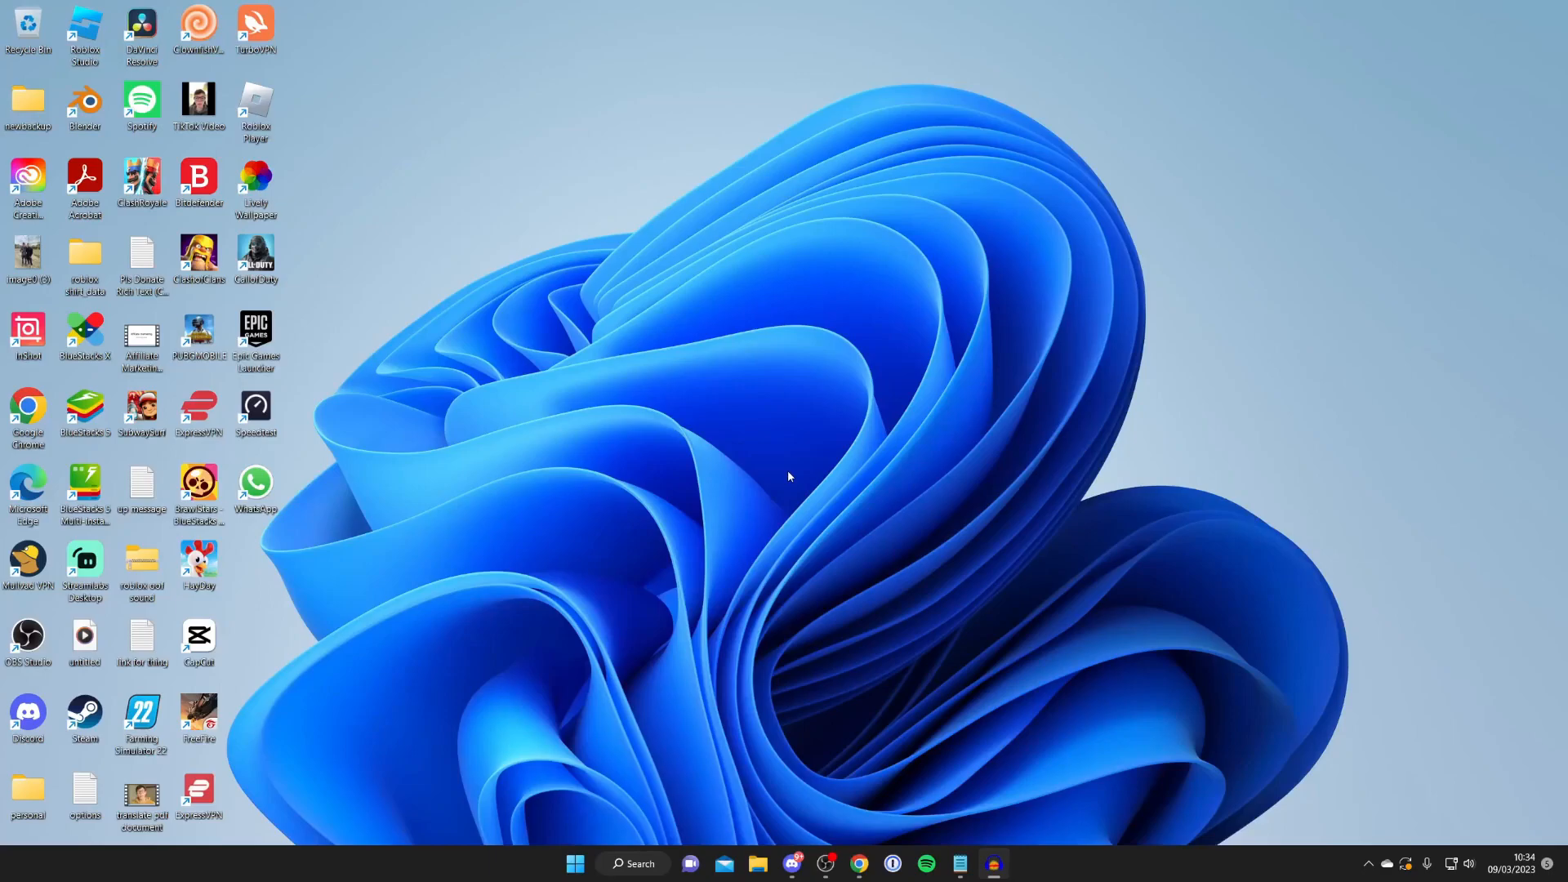
{"action": "mouse_move", "coordinate": [809, 474]}
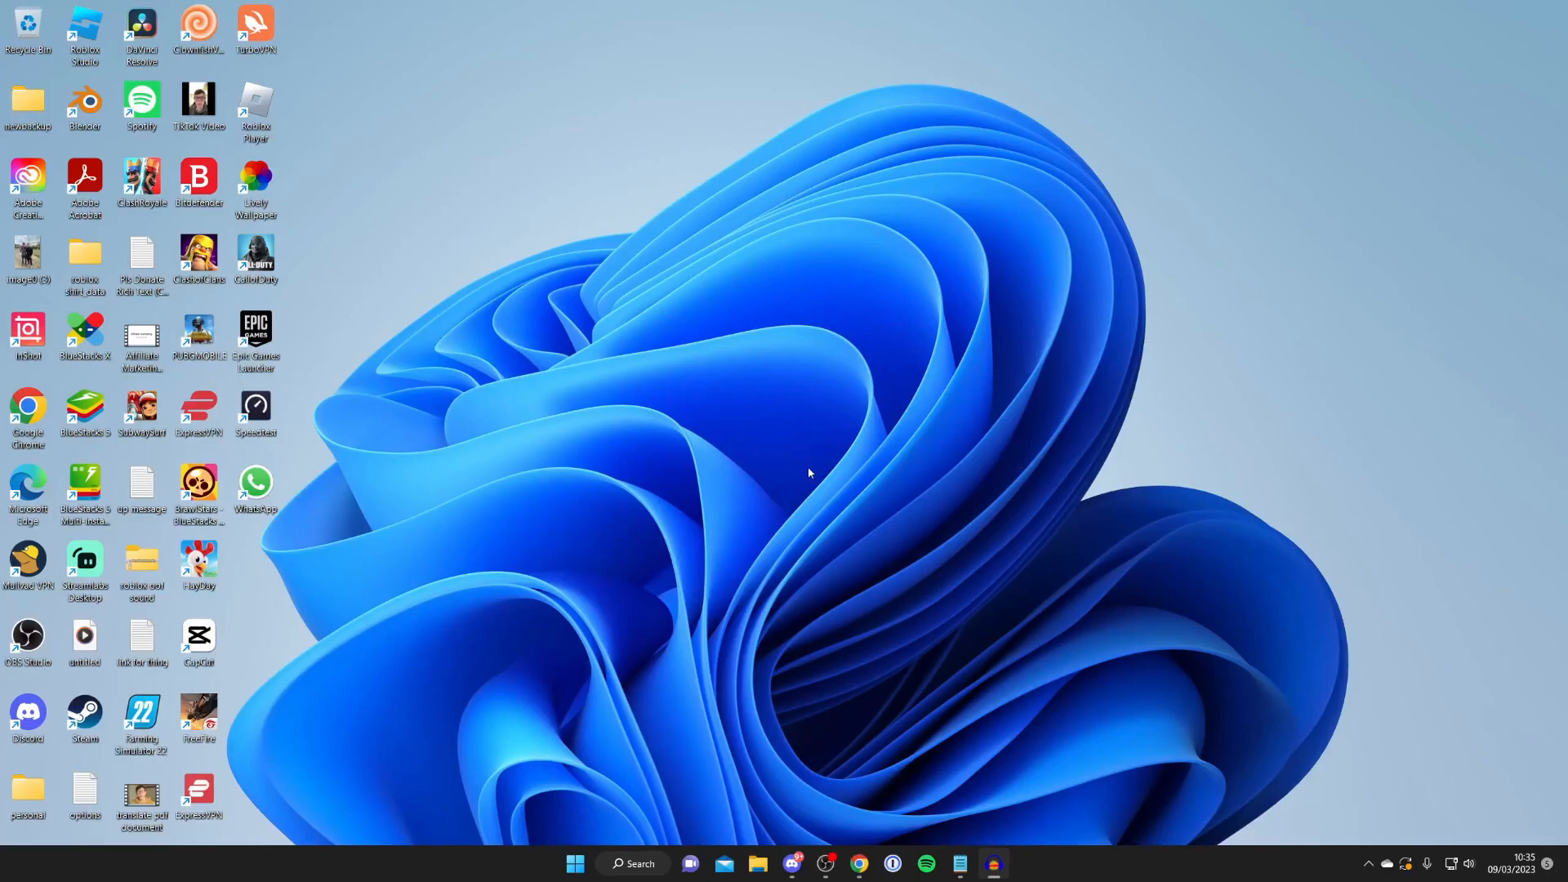
{"action": "mouse_move", "coordinate": [811, 471]}
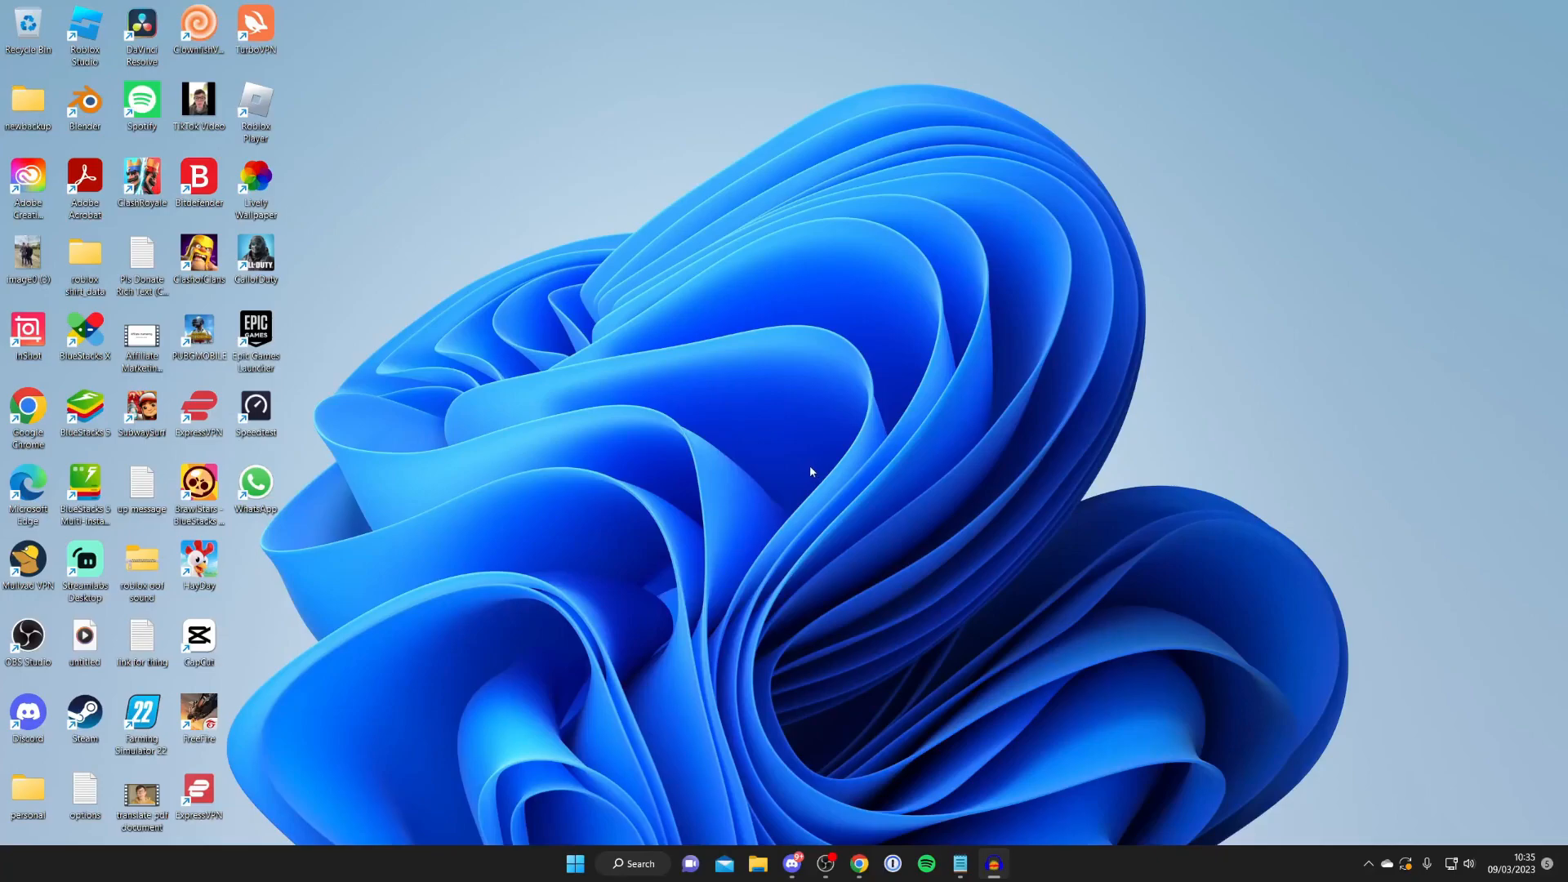
{"action": "mouse_move", "coordinate": [805, 478]}
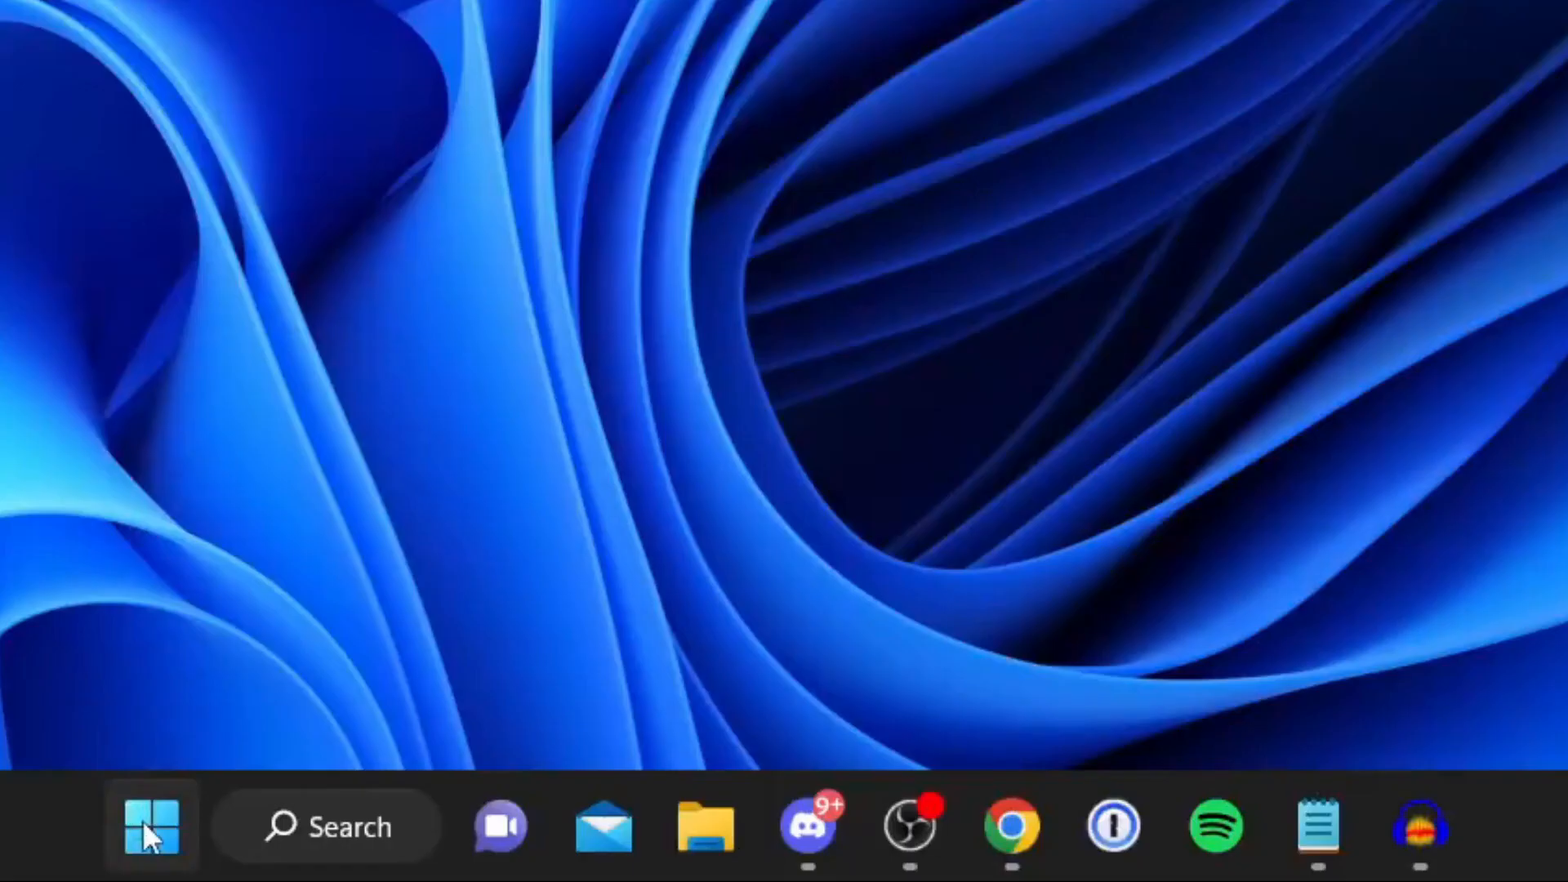
Launch Settings from Start and go to Privacy & security's Windows Security page
{"action": "left_click", "coordinate": [150, 827]}
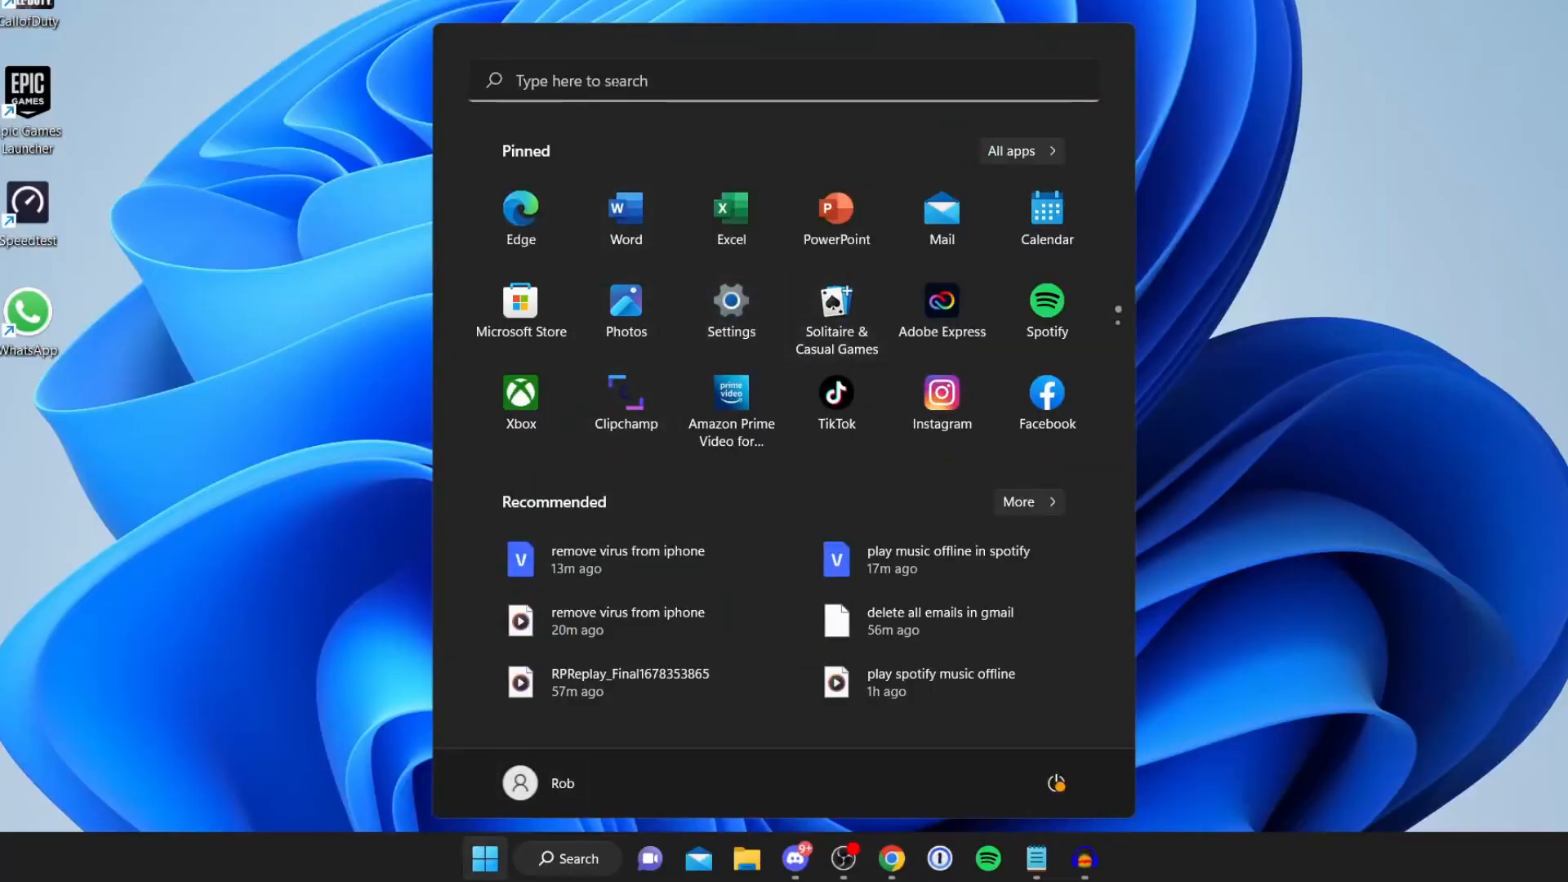
{"action": "left_click", "coordinate": [731, 300]}
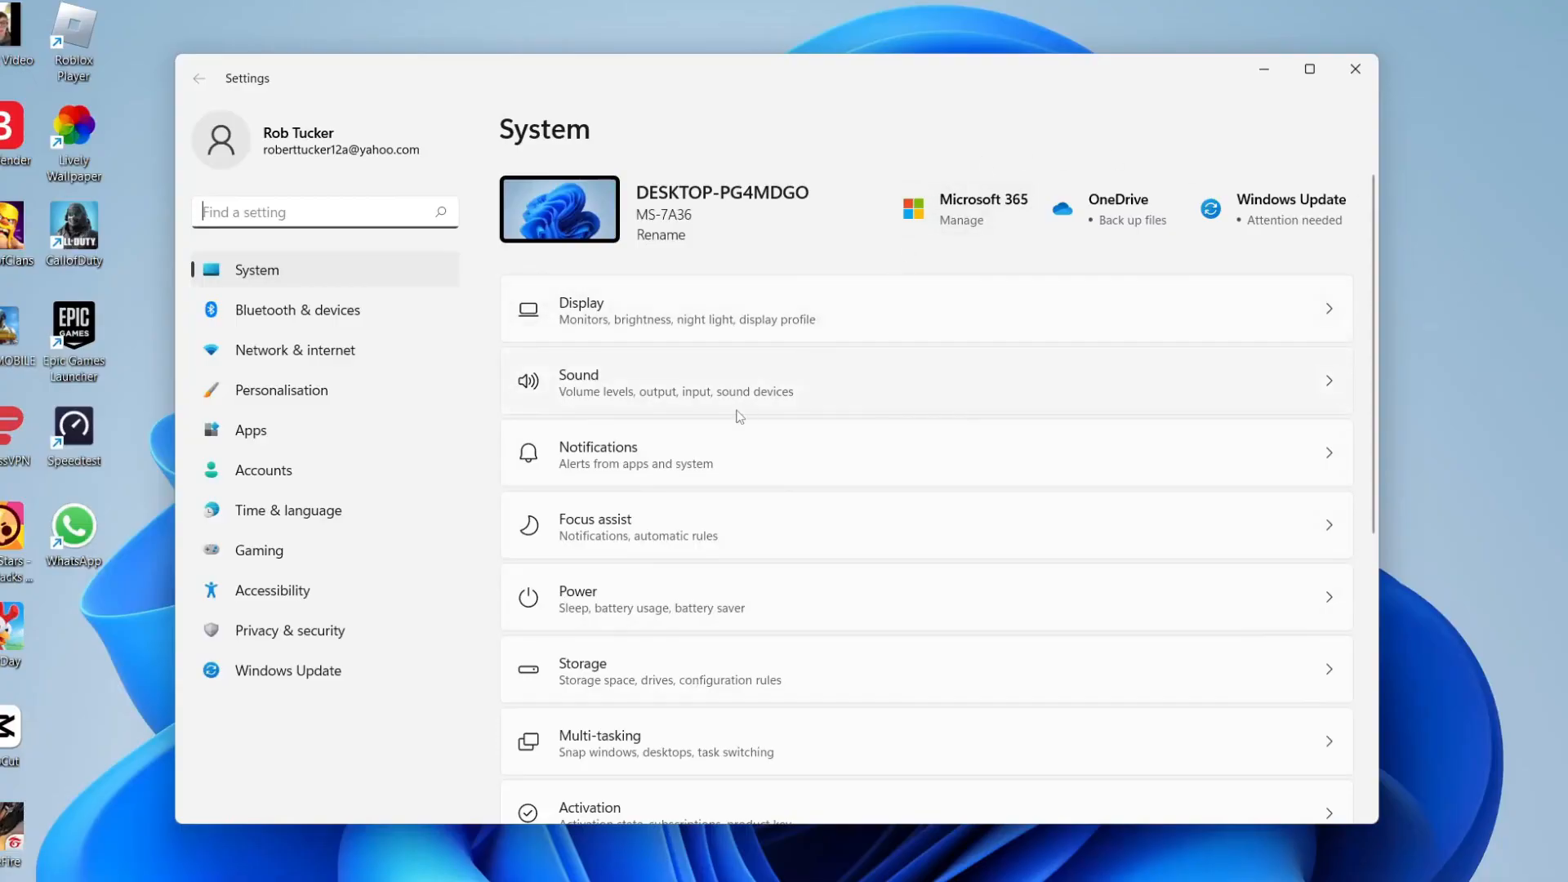
{"action": "mouse_move", "coordinate": [324, 631]}
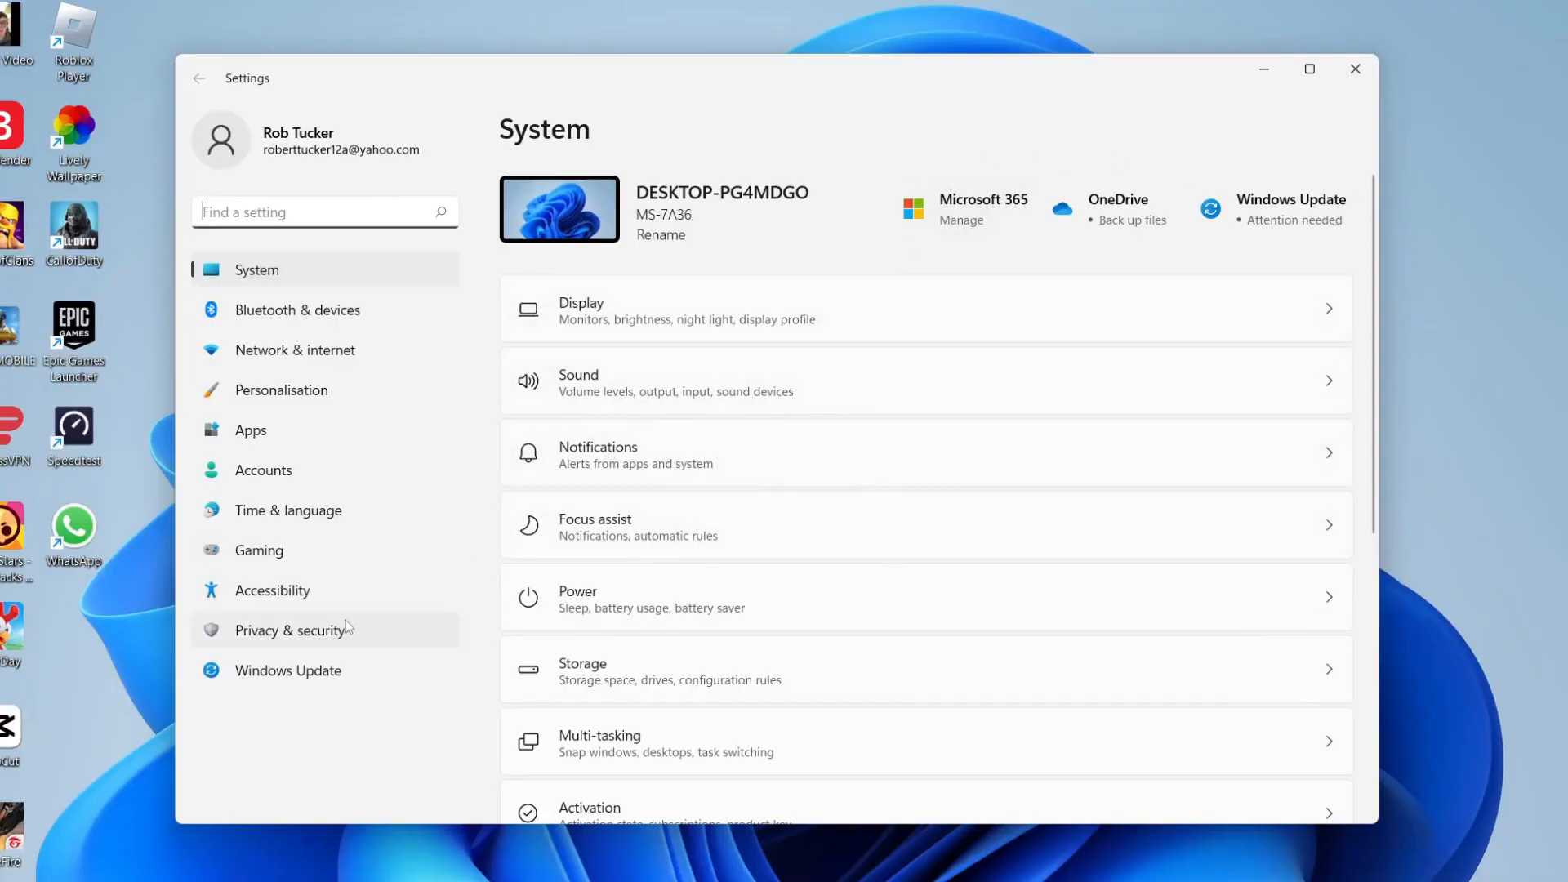
{"action": "left_click", "coordinate": [289, 631]}
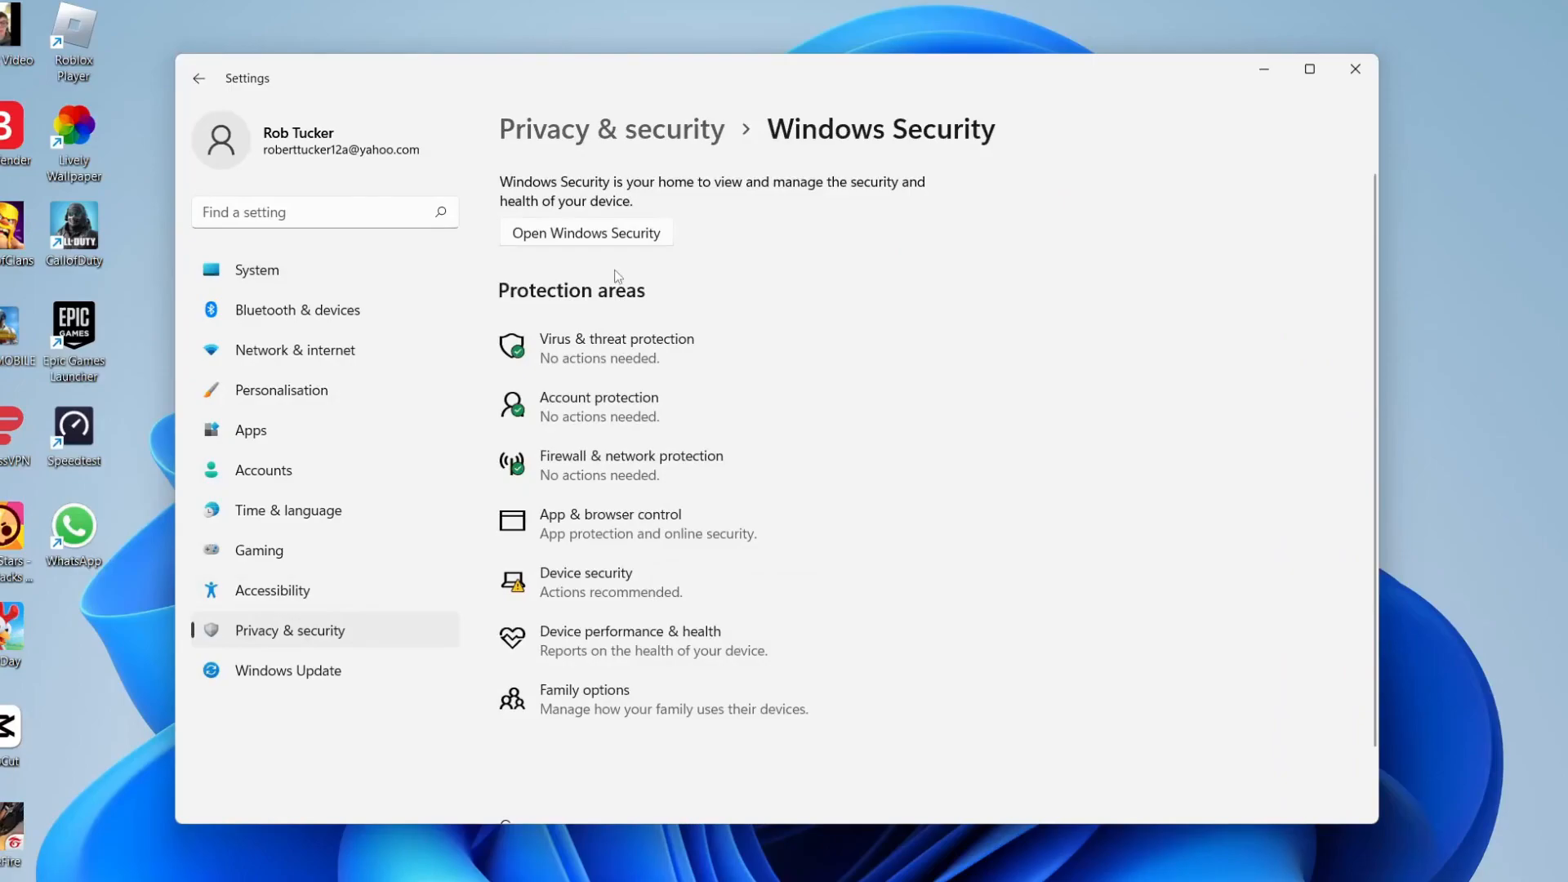
{"action": "mouse_move", "coordinate": [649, 409]}
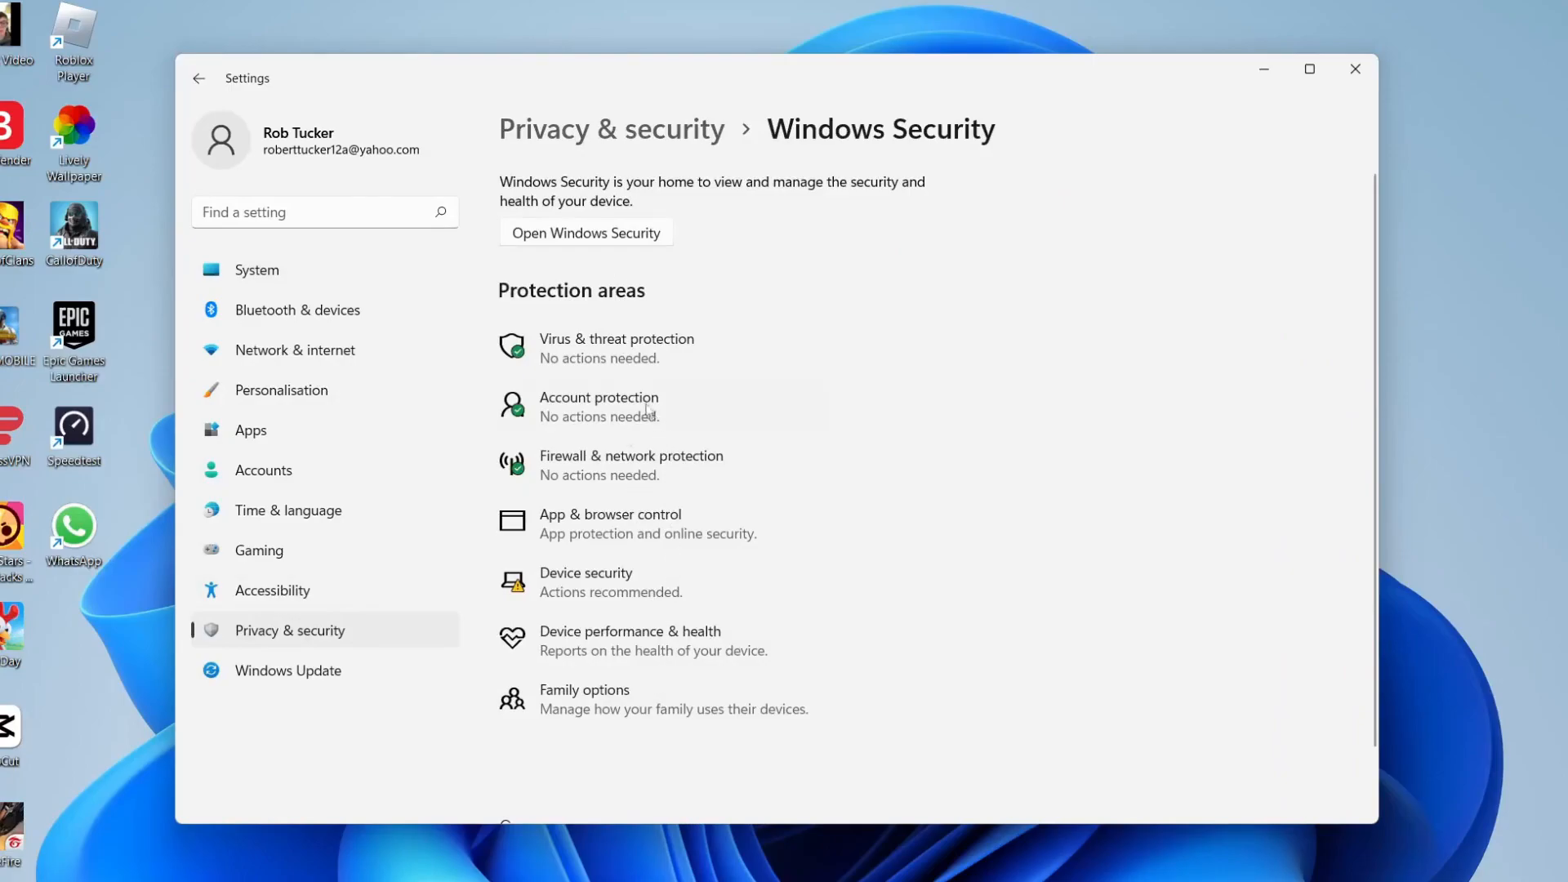
View Virus & threat protection showing Bitdefender Antivirus on with no actions needed
{"action": "left_click", "coordinate": [586, 232]}
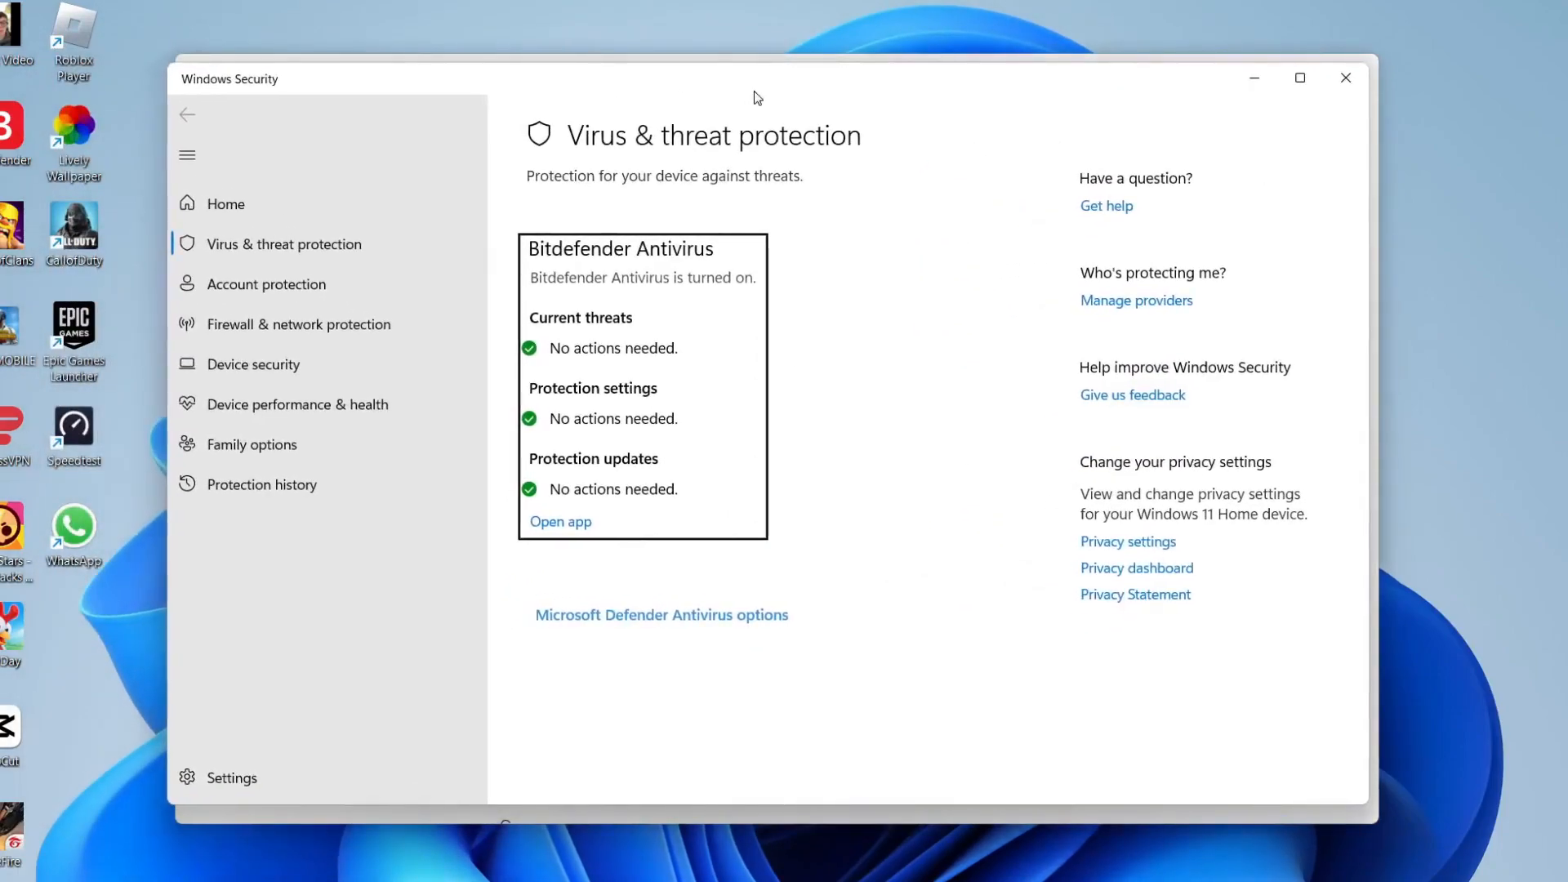
{"action": "mouse_move", "coordinate": [657, 266]}
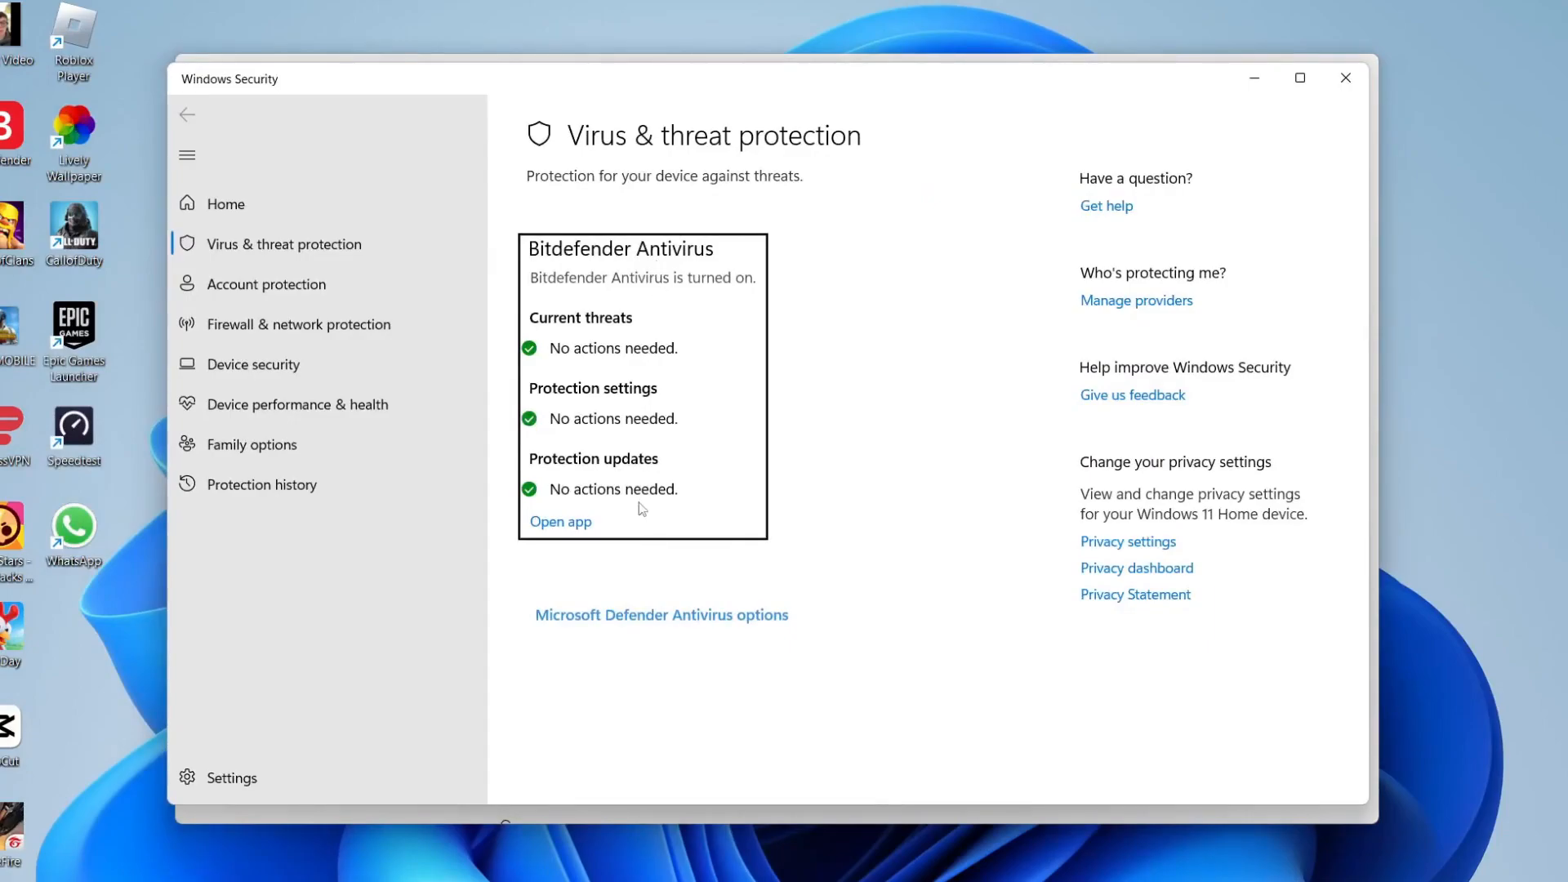
{"action": "mouse_move", "coordinate": [850, 500]}
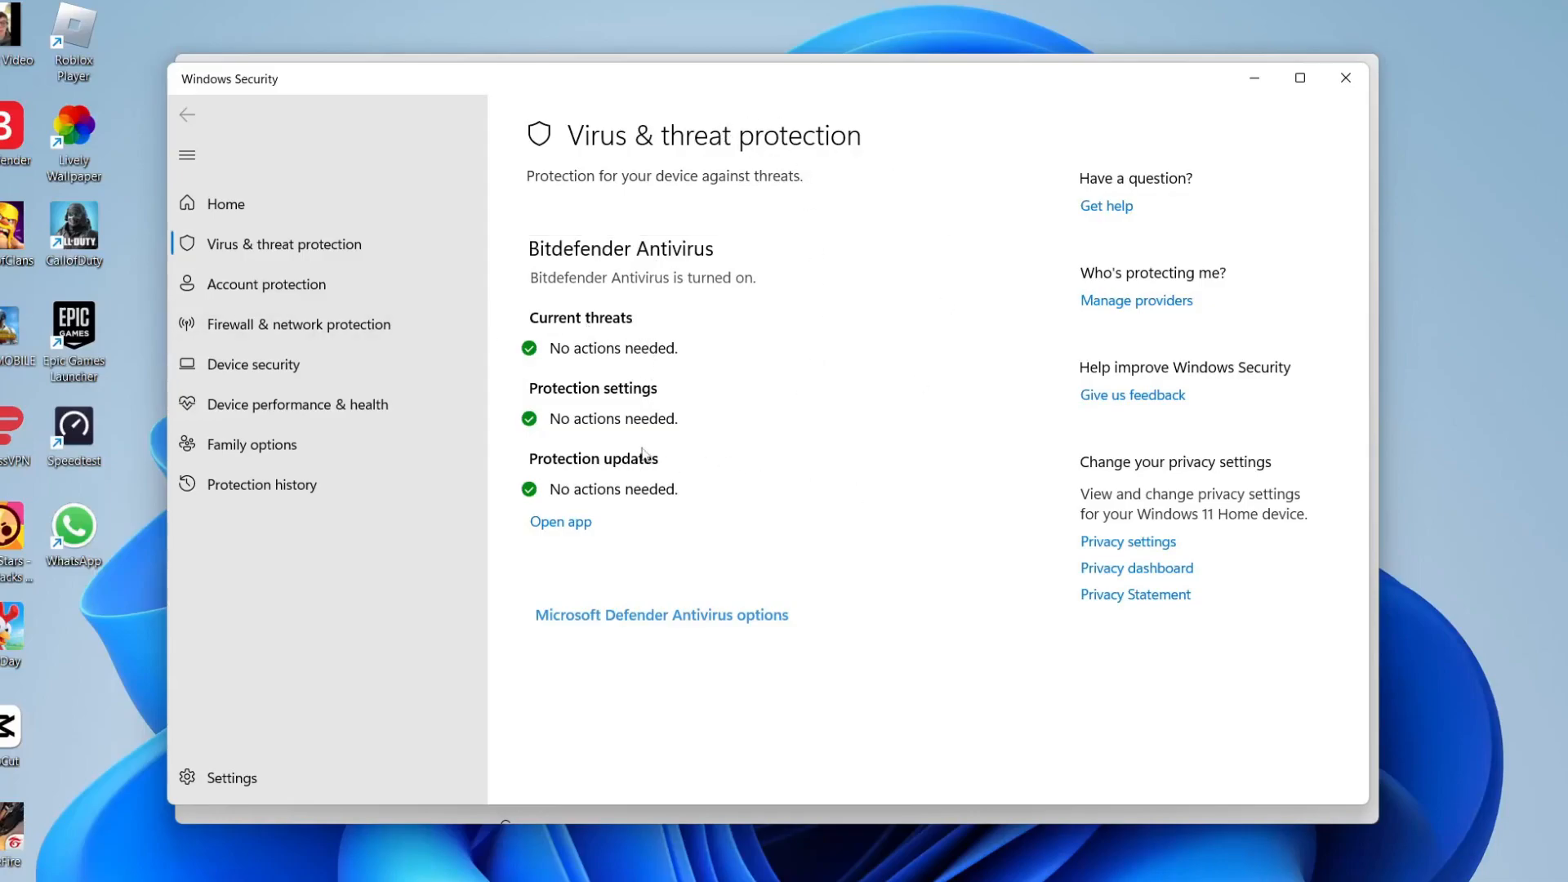
{"action": "mouse_move", "coordinate": [617, 422]}
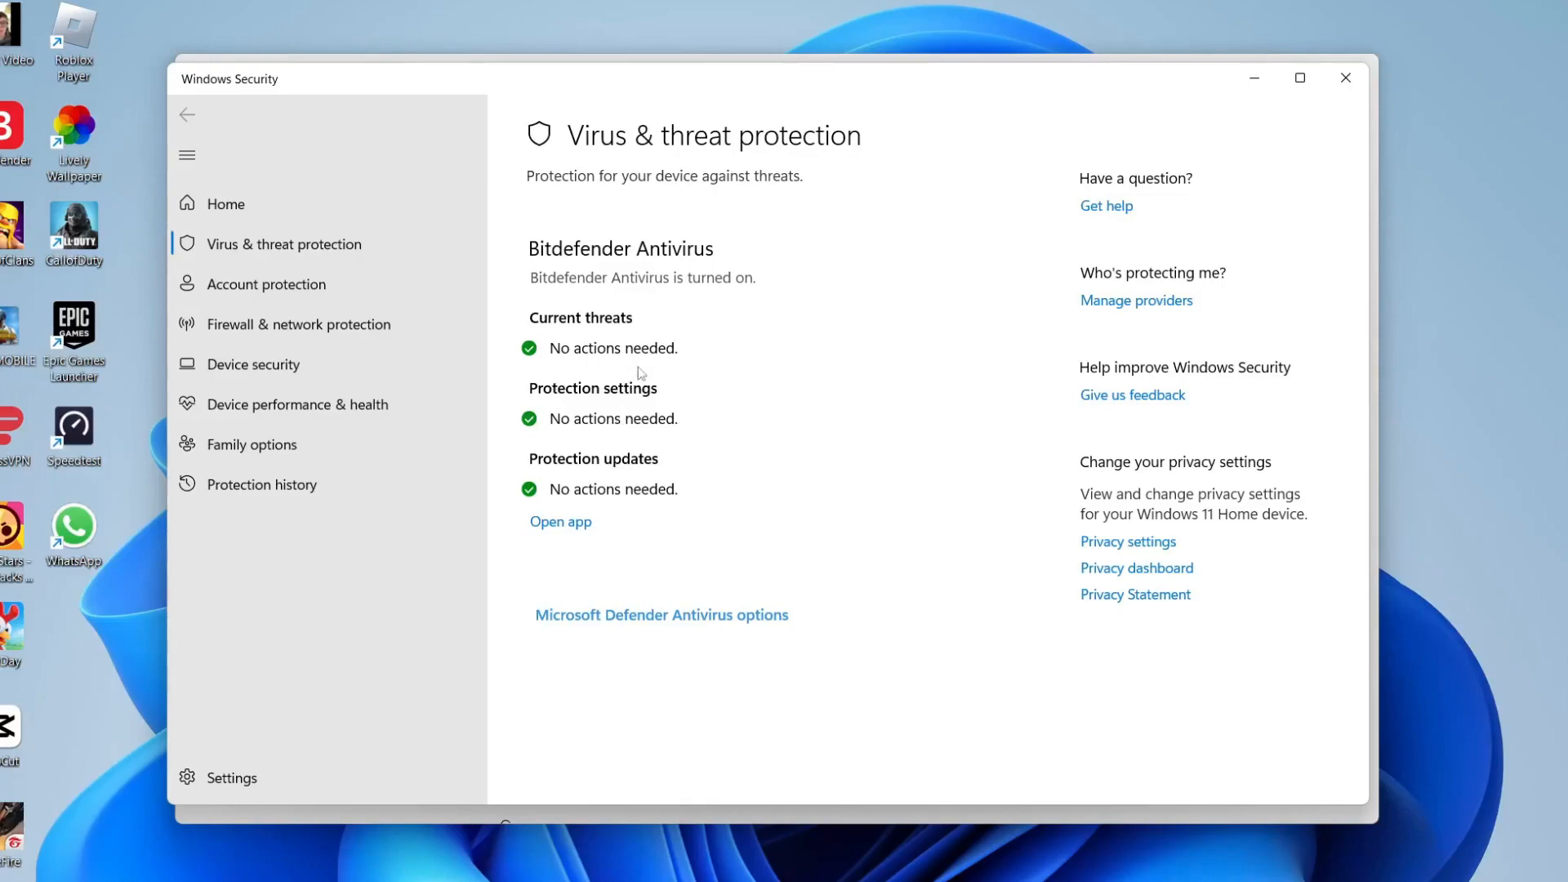
{"action": "mouse_move", "coordinate": [1431, 5]}
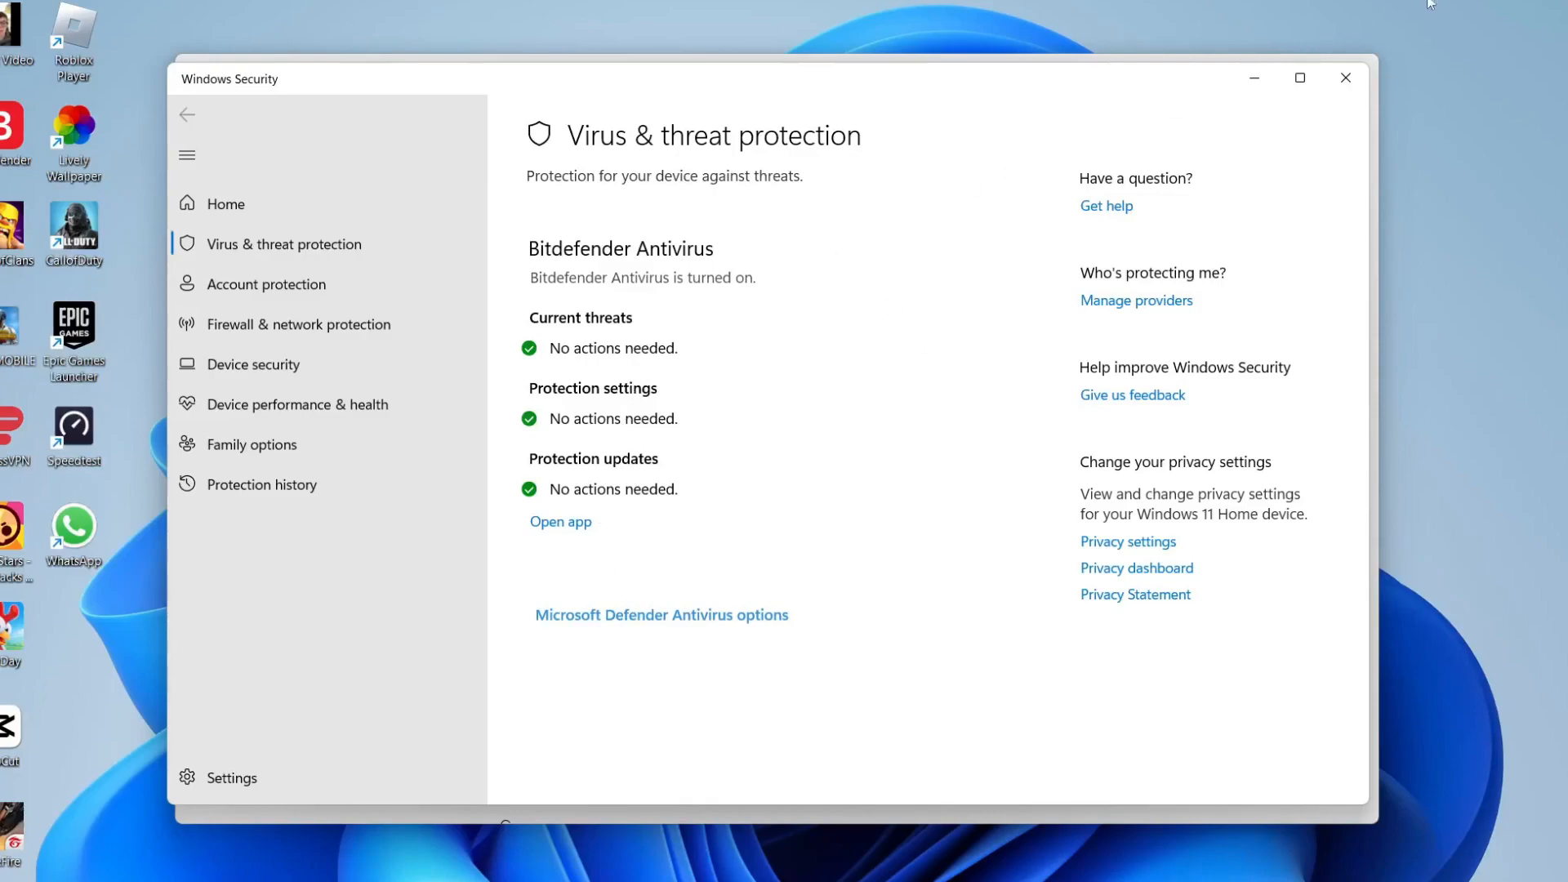
Close Windows Security and search Google for 'malwarebytes' in Chrome
{"action": "left_click", "coordinate": [1344, 78]}
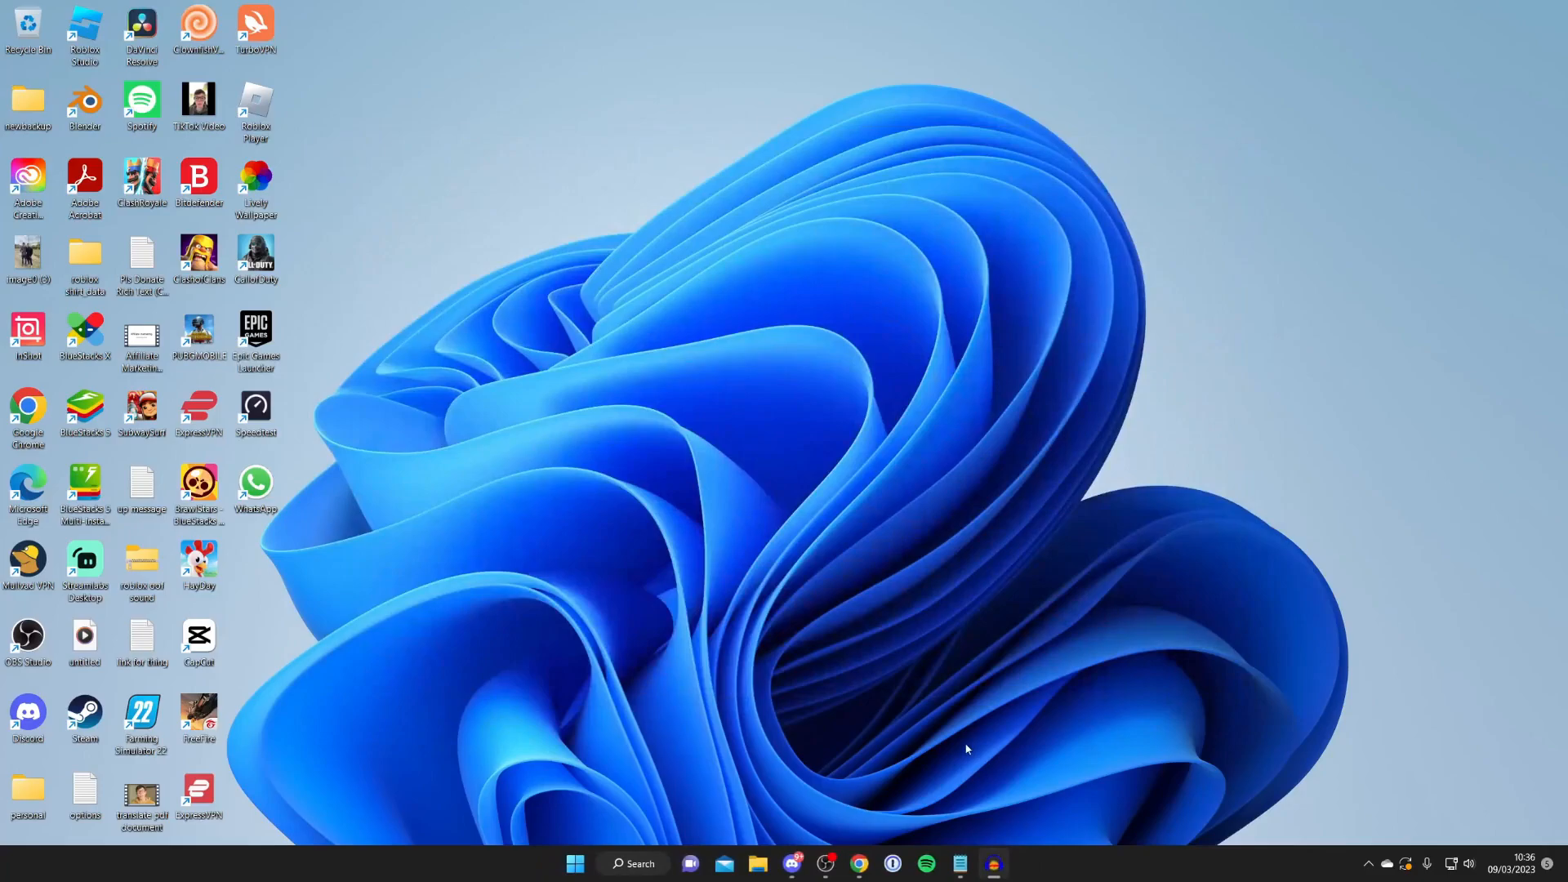
{"action": "mouse_move", "coordinate": [941, 696]}
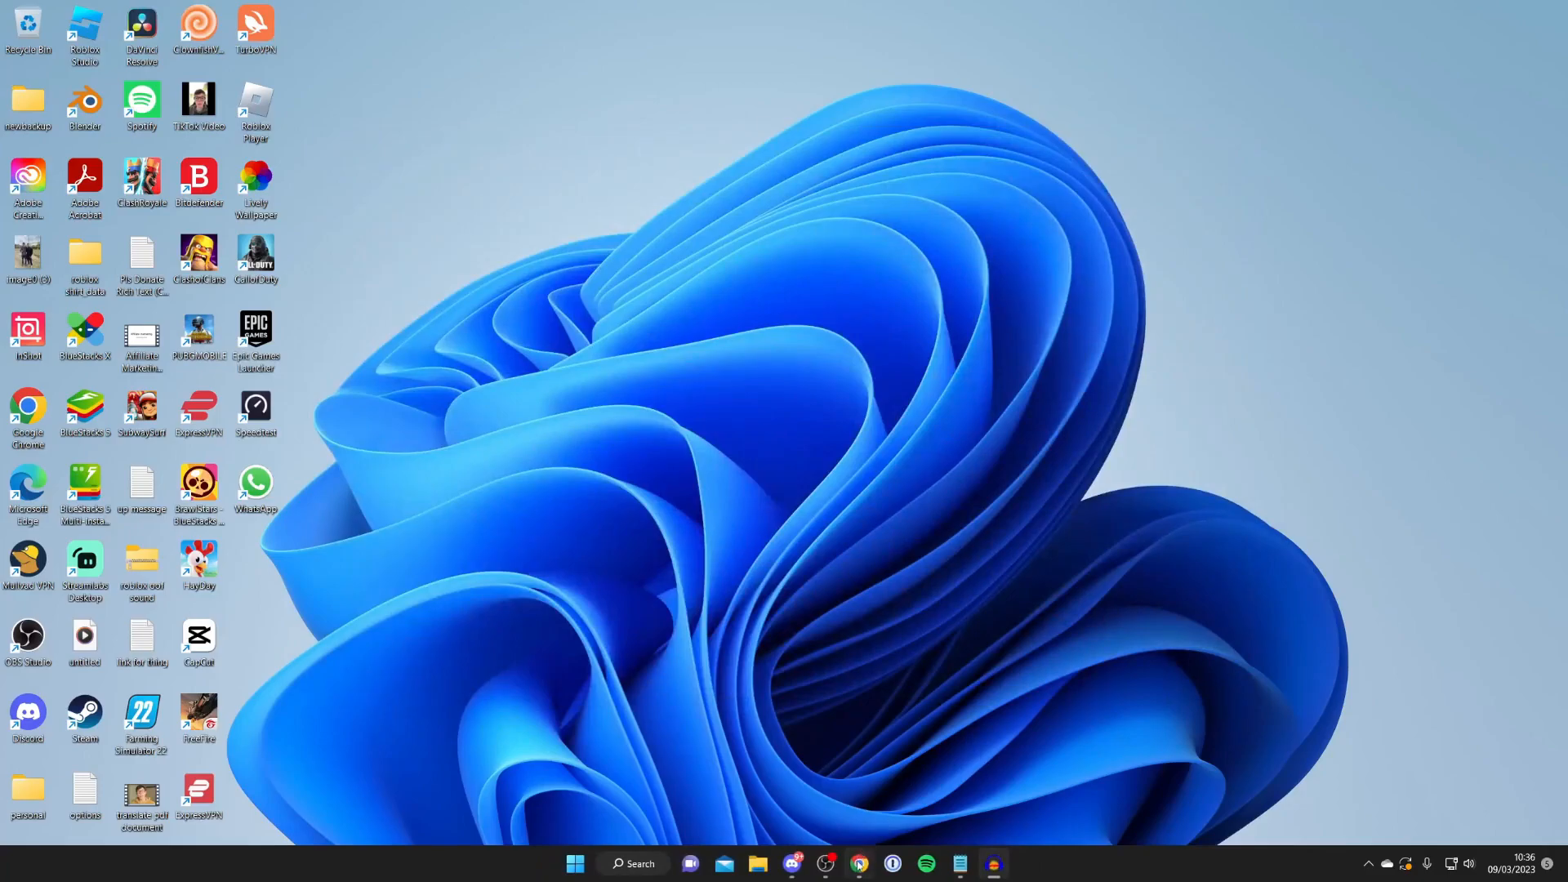
{"action": "left_click", "coordinate": [858, 863]}
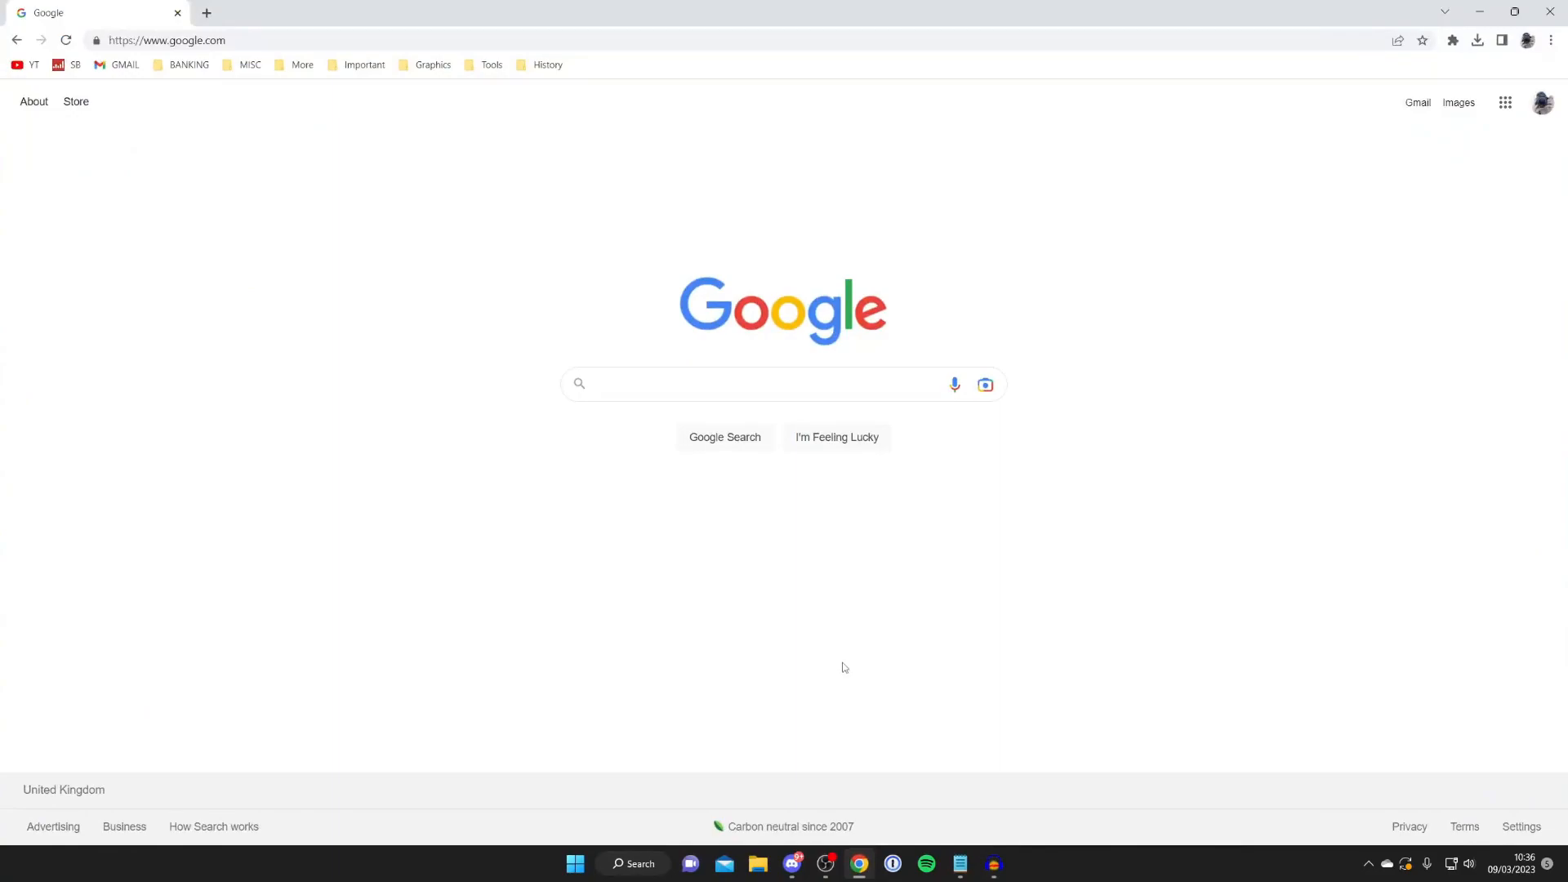
{"action": "mouse_move", "coordinate": [732, 478]}
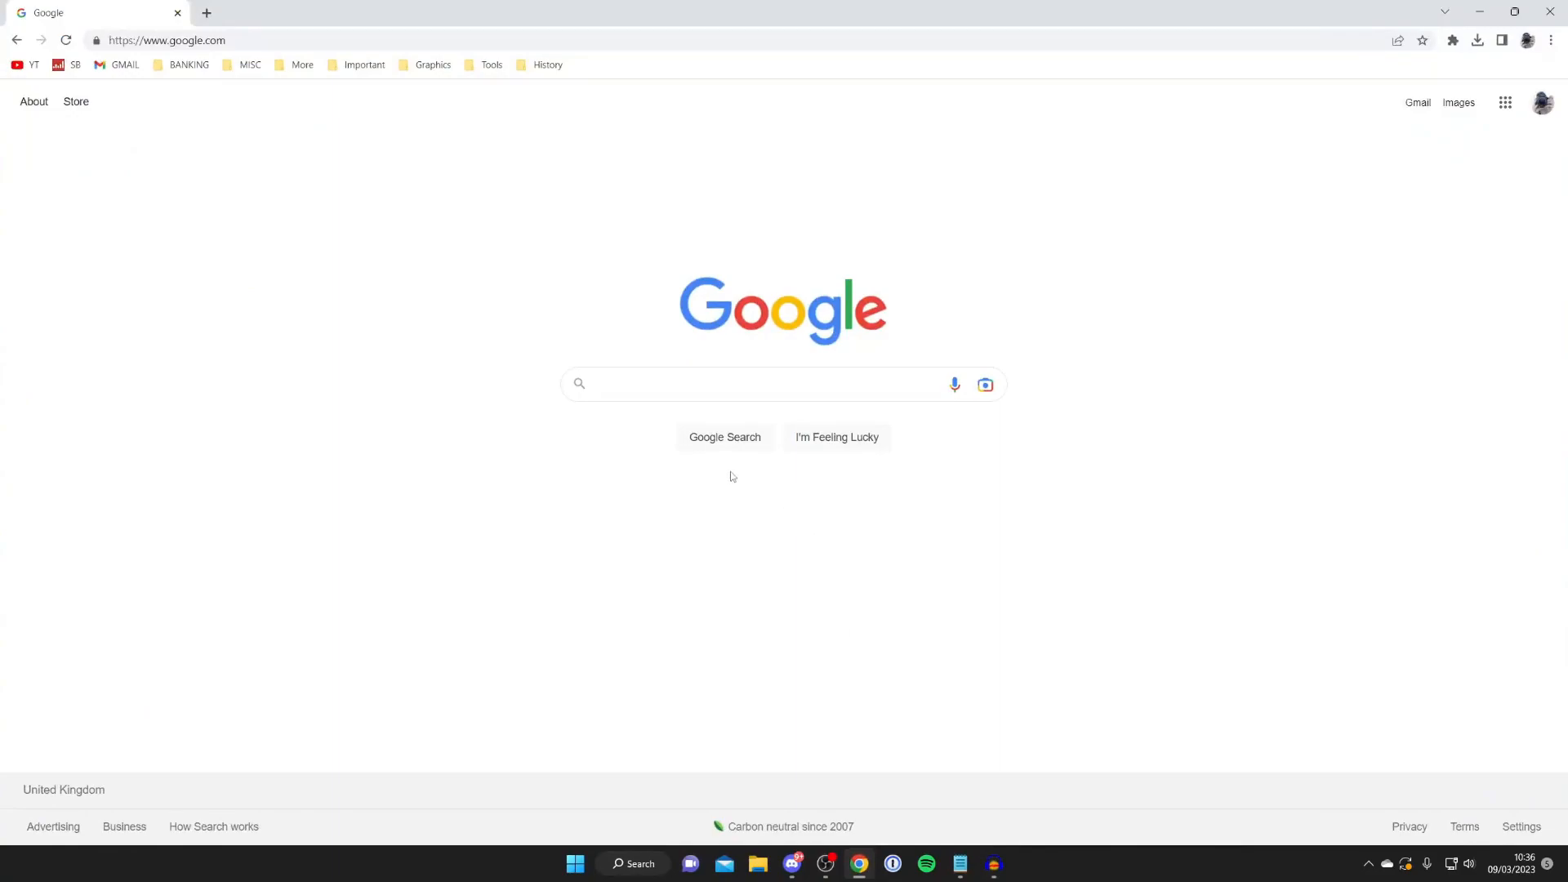
{"action": "type", "text": "malwarebytes"}
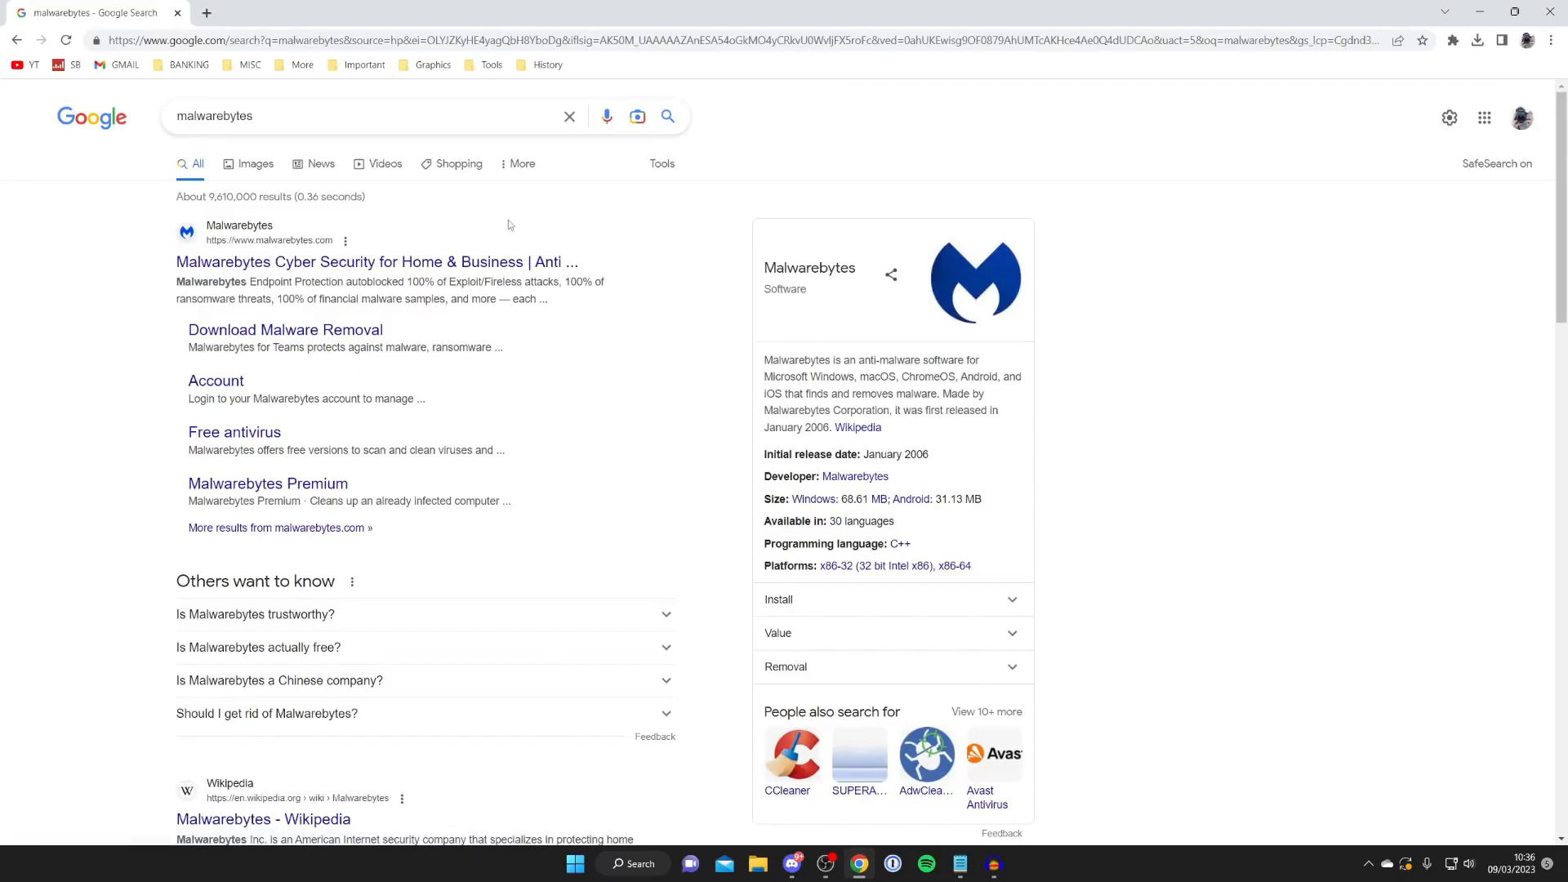
{"action": "mouse_move", "coordinate": [496, 224]}
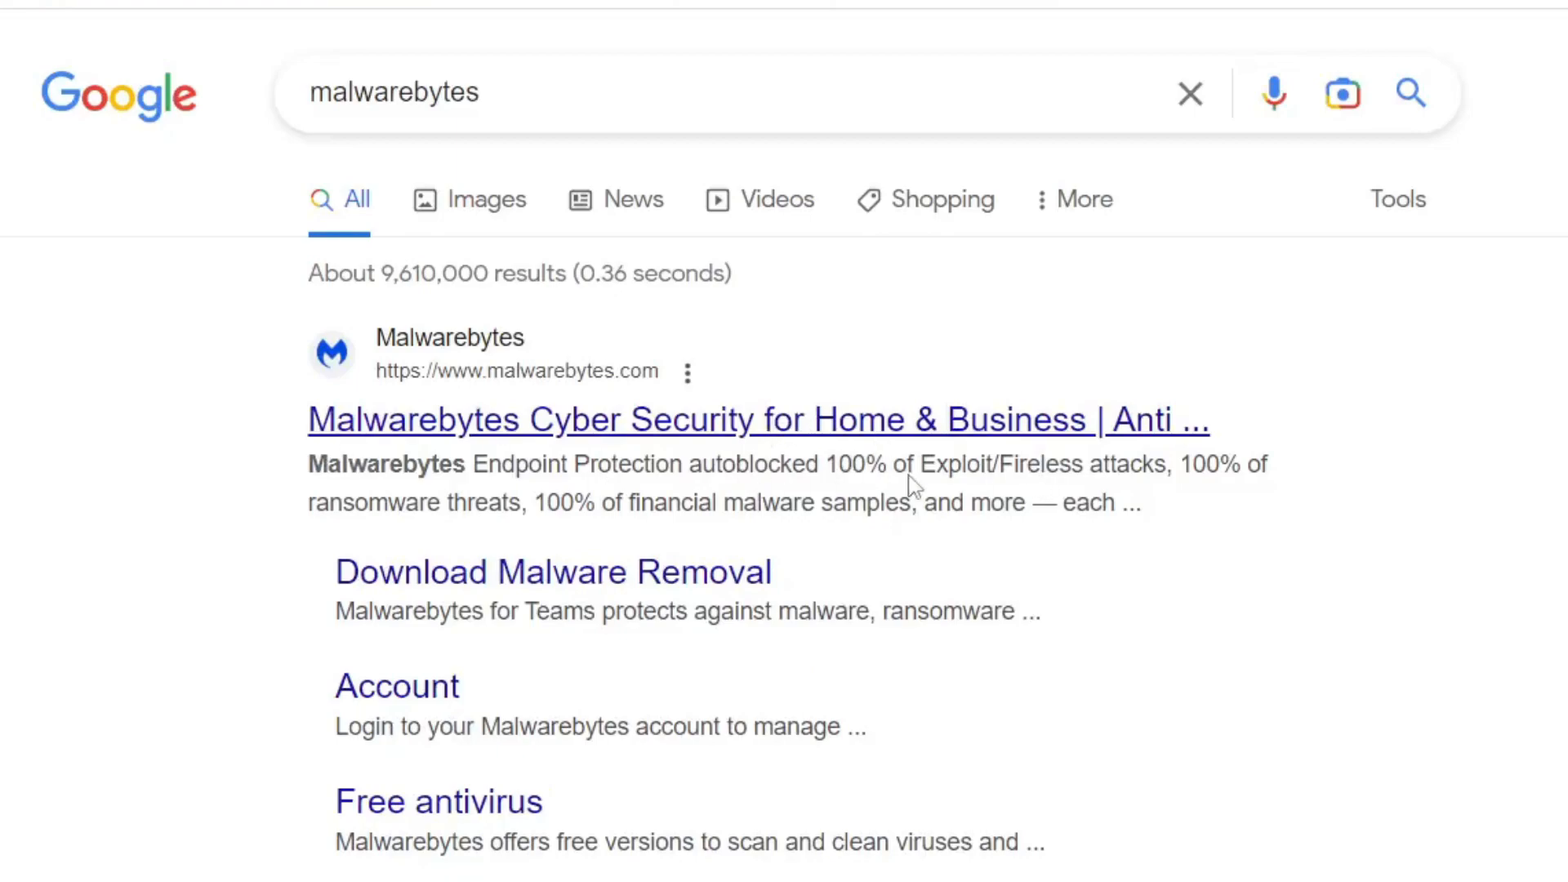
Start the free Malwarebytes download for personal devices, then close Chrome
{"action": "left_click", "coordinate": [758, 420]}
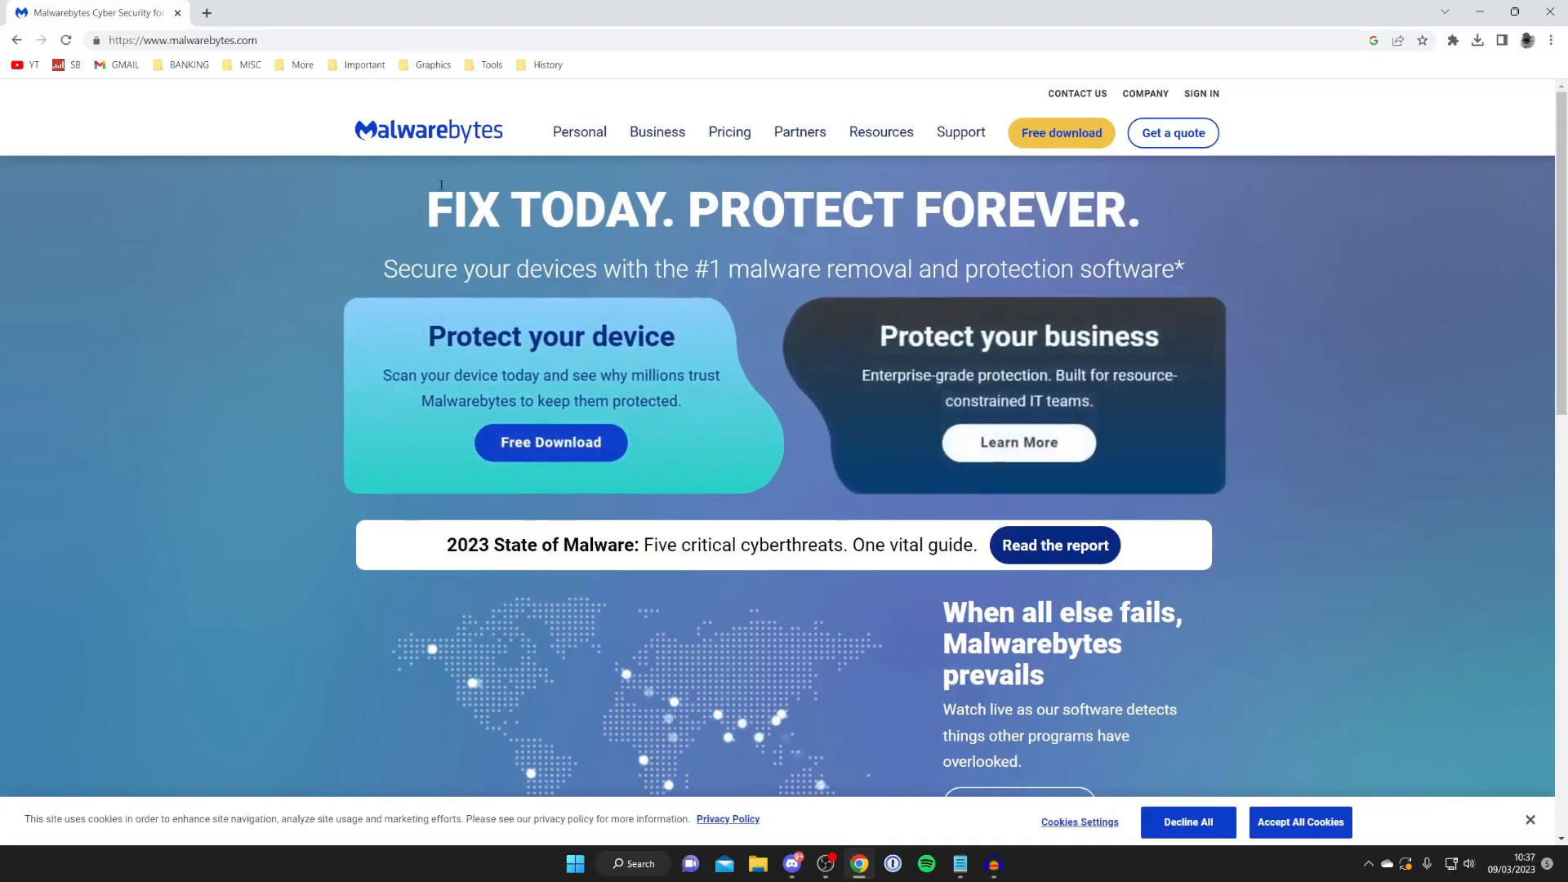
{"action": "left_click", "coordinate": [549, 446]}
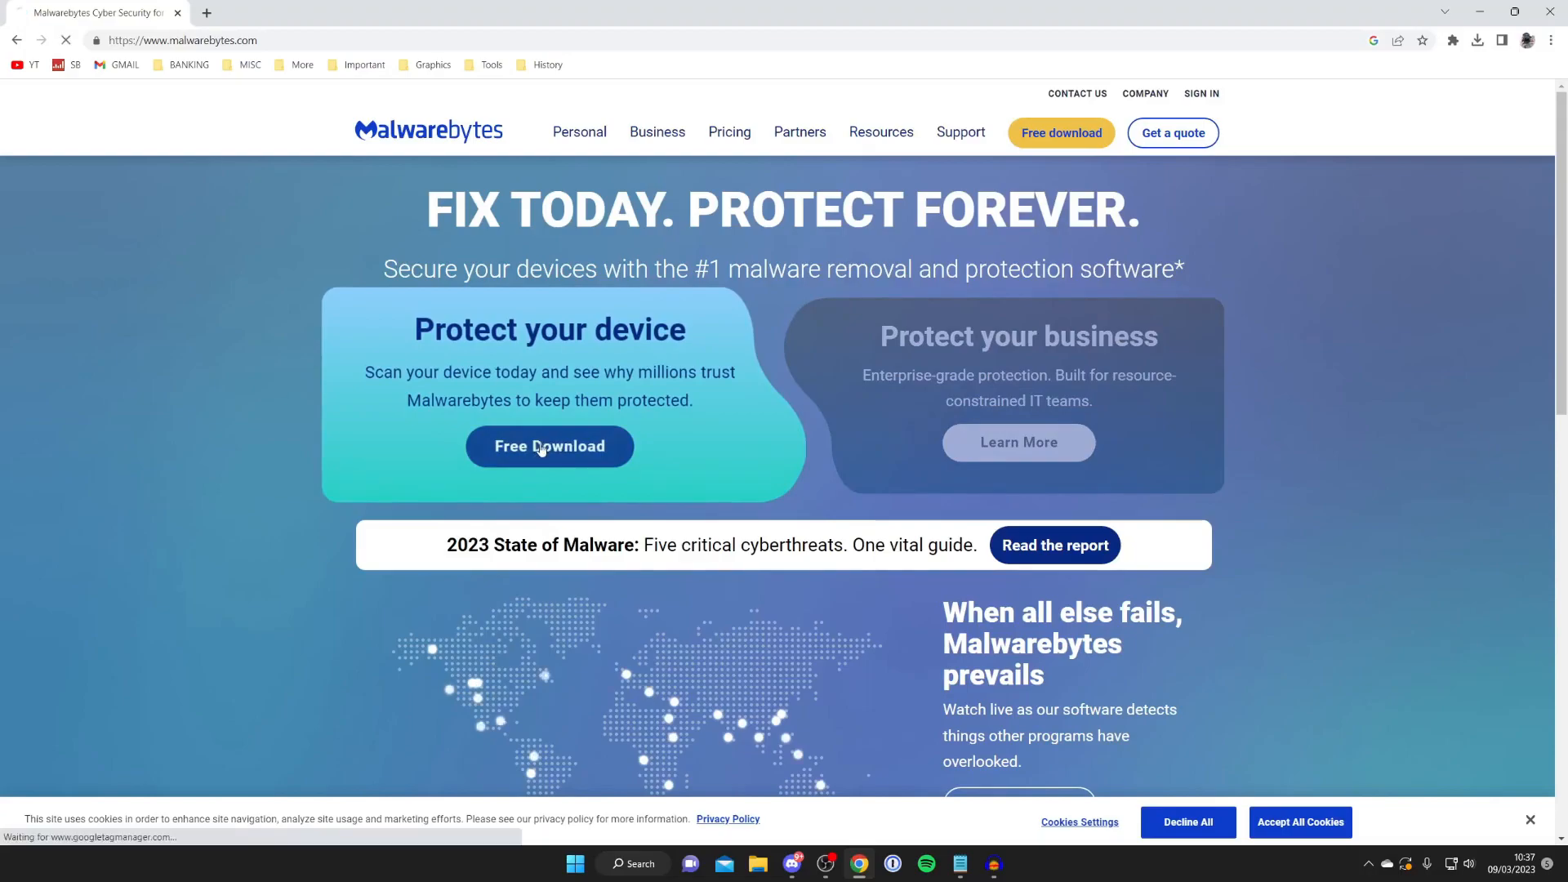
{"action": "left_click", "coordinate": [549, 446]}
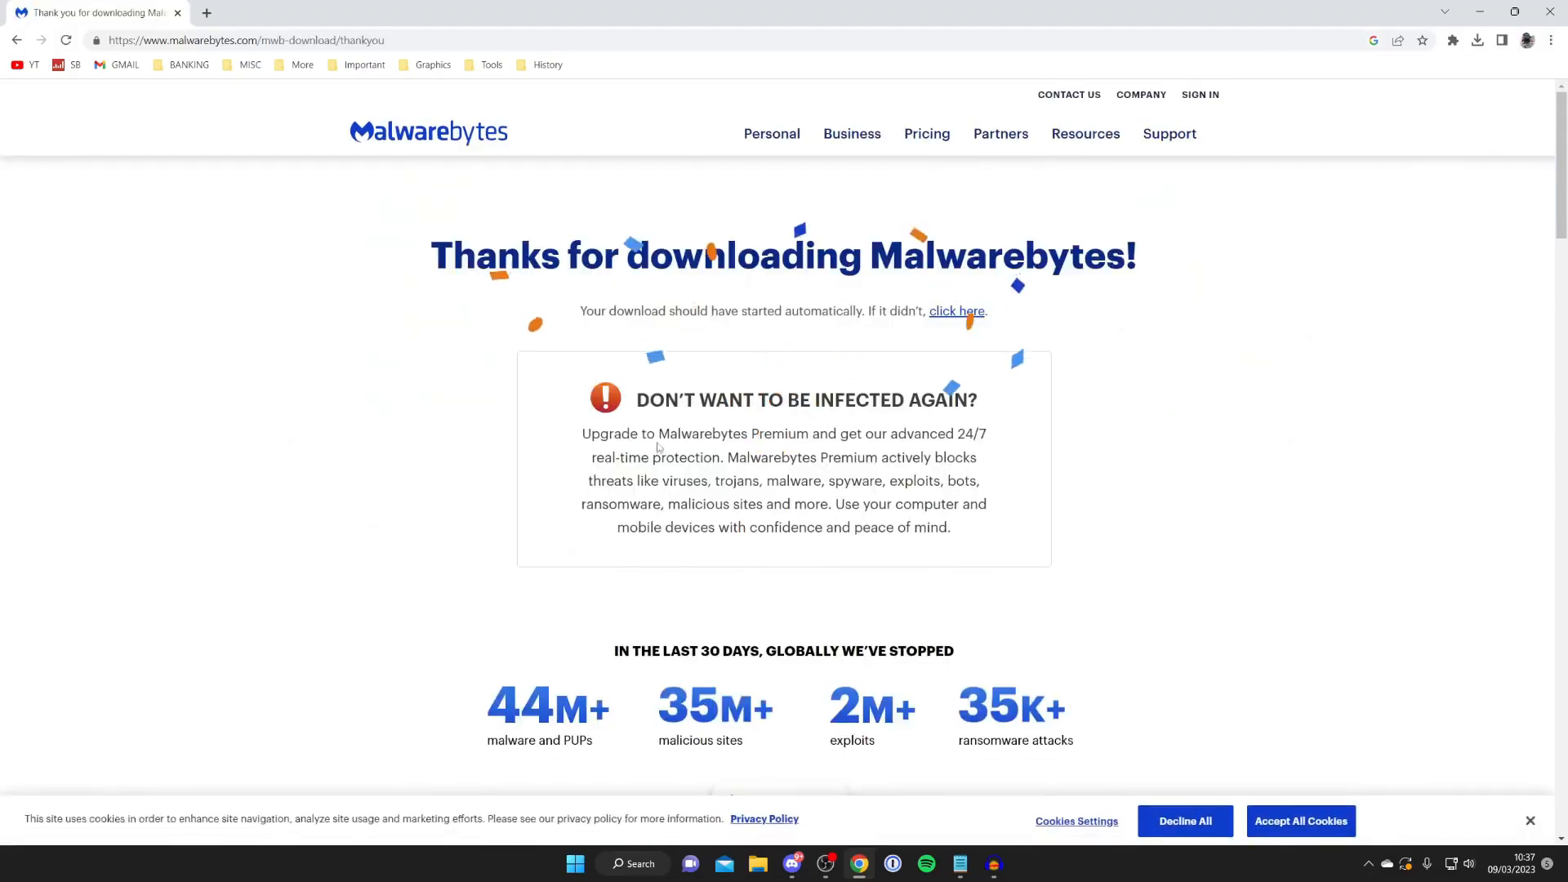
{"action": "left_click", "coordinate": [1478, 39]}
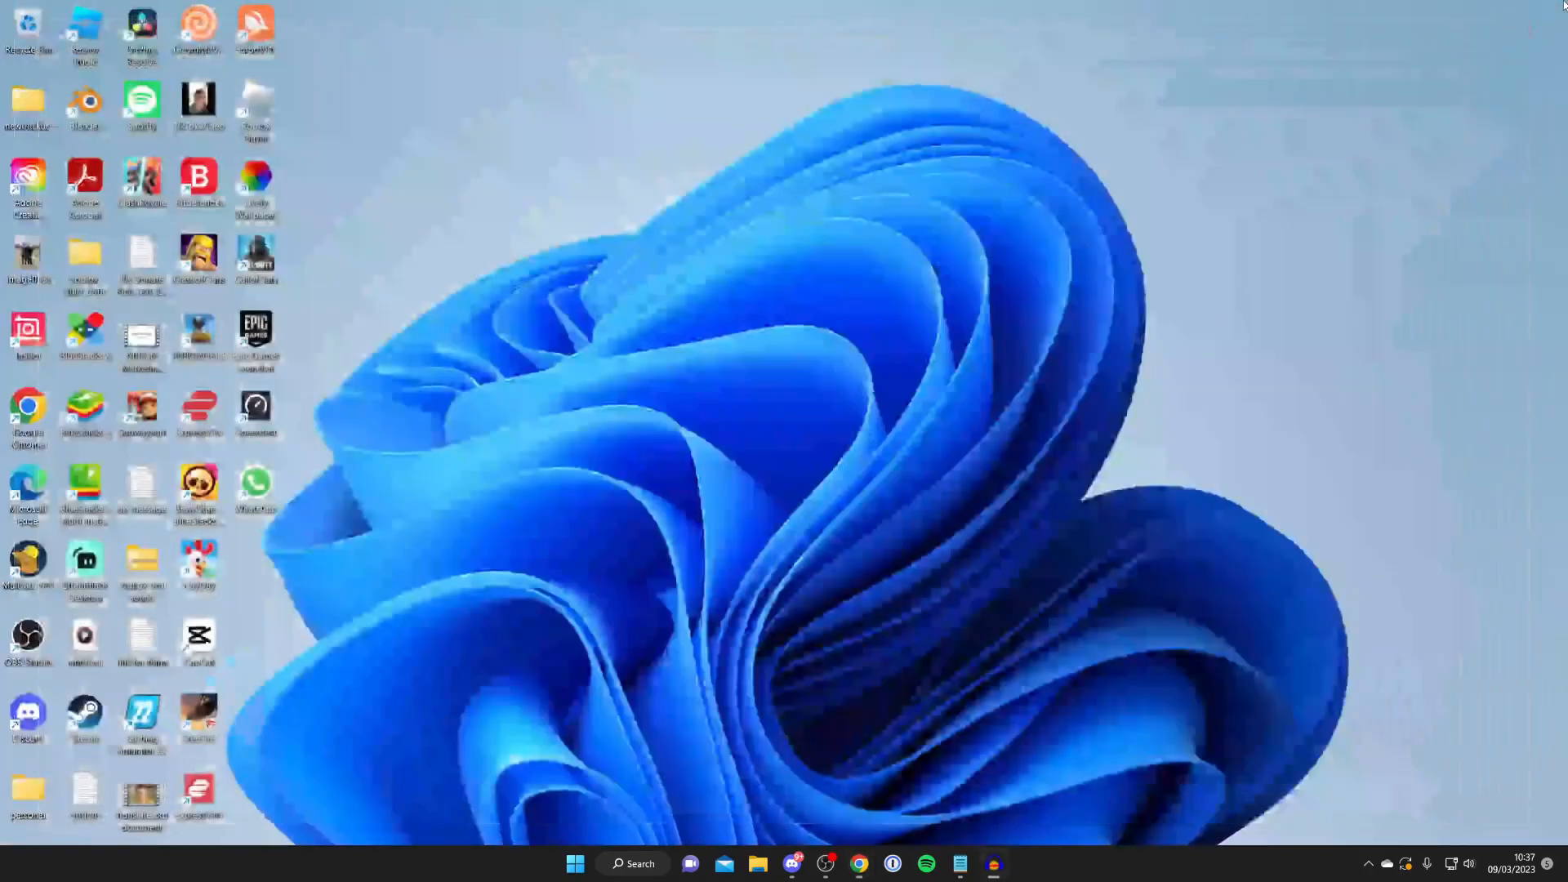
Run the MBSetup (1) installer from the Downloads folder in File Explorer
{"action": "left_click", "coordinate": [758, 864]}
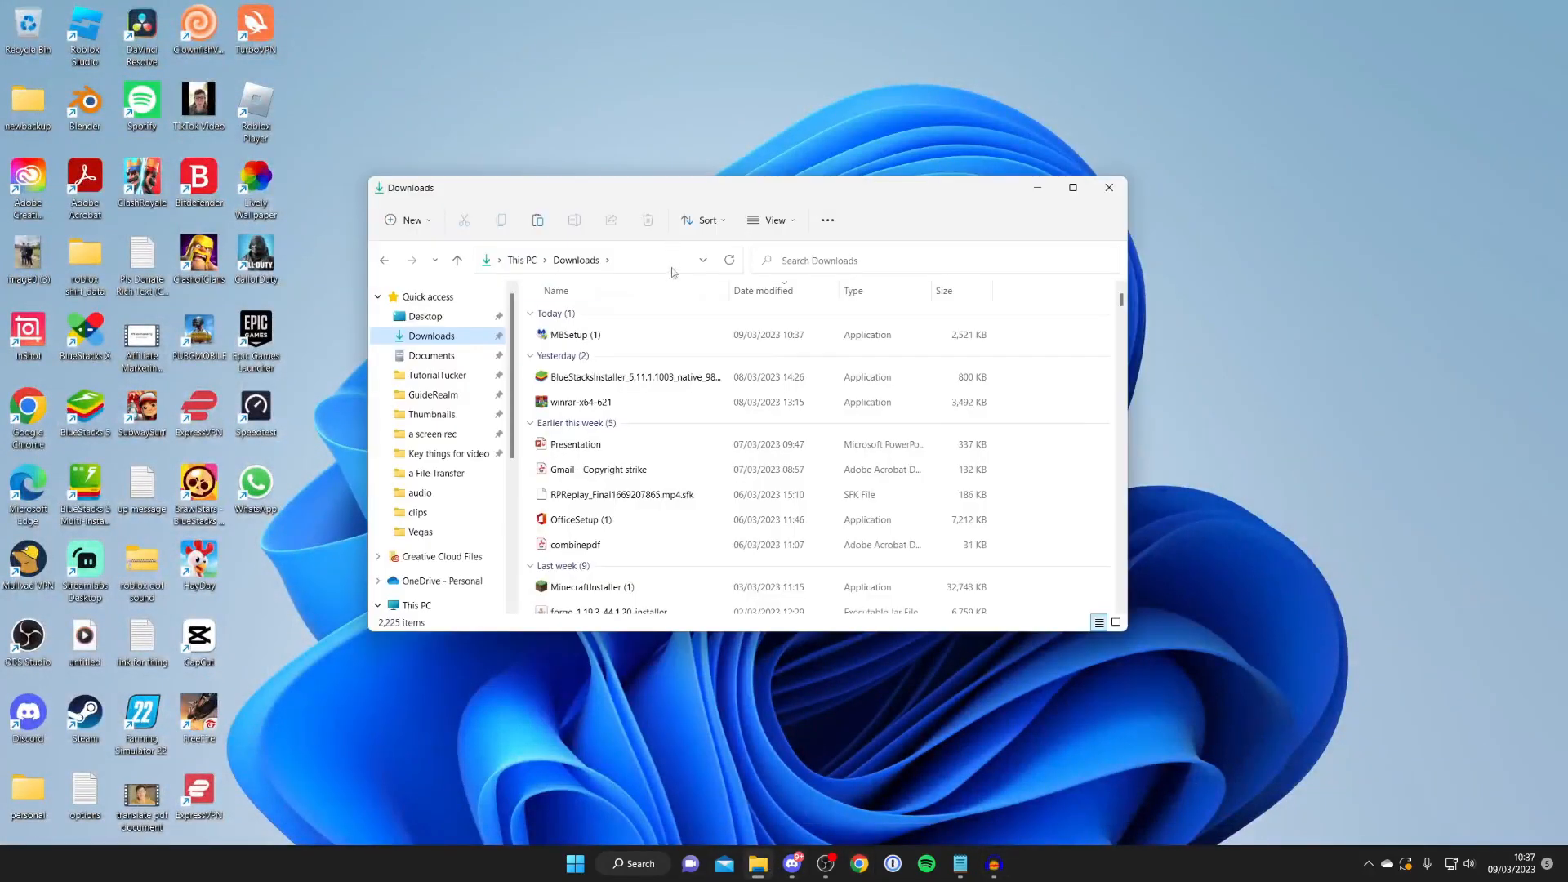
{"action": "left_click", "coordinate": [1071, 186]}
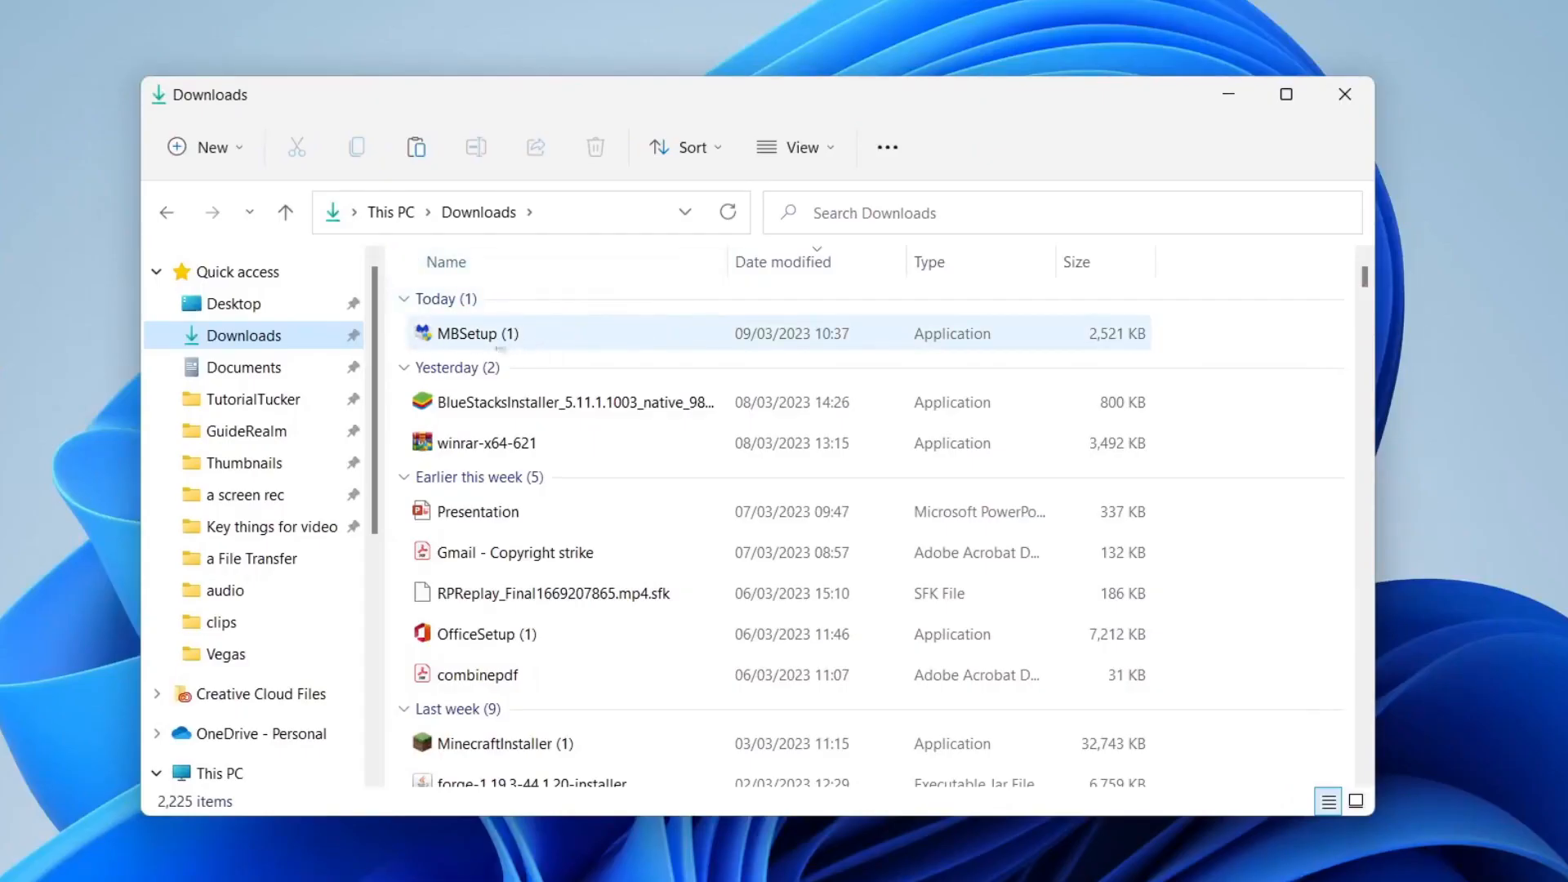
{"action": "double_click", "coordinate": [476, 333]}
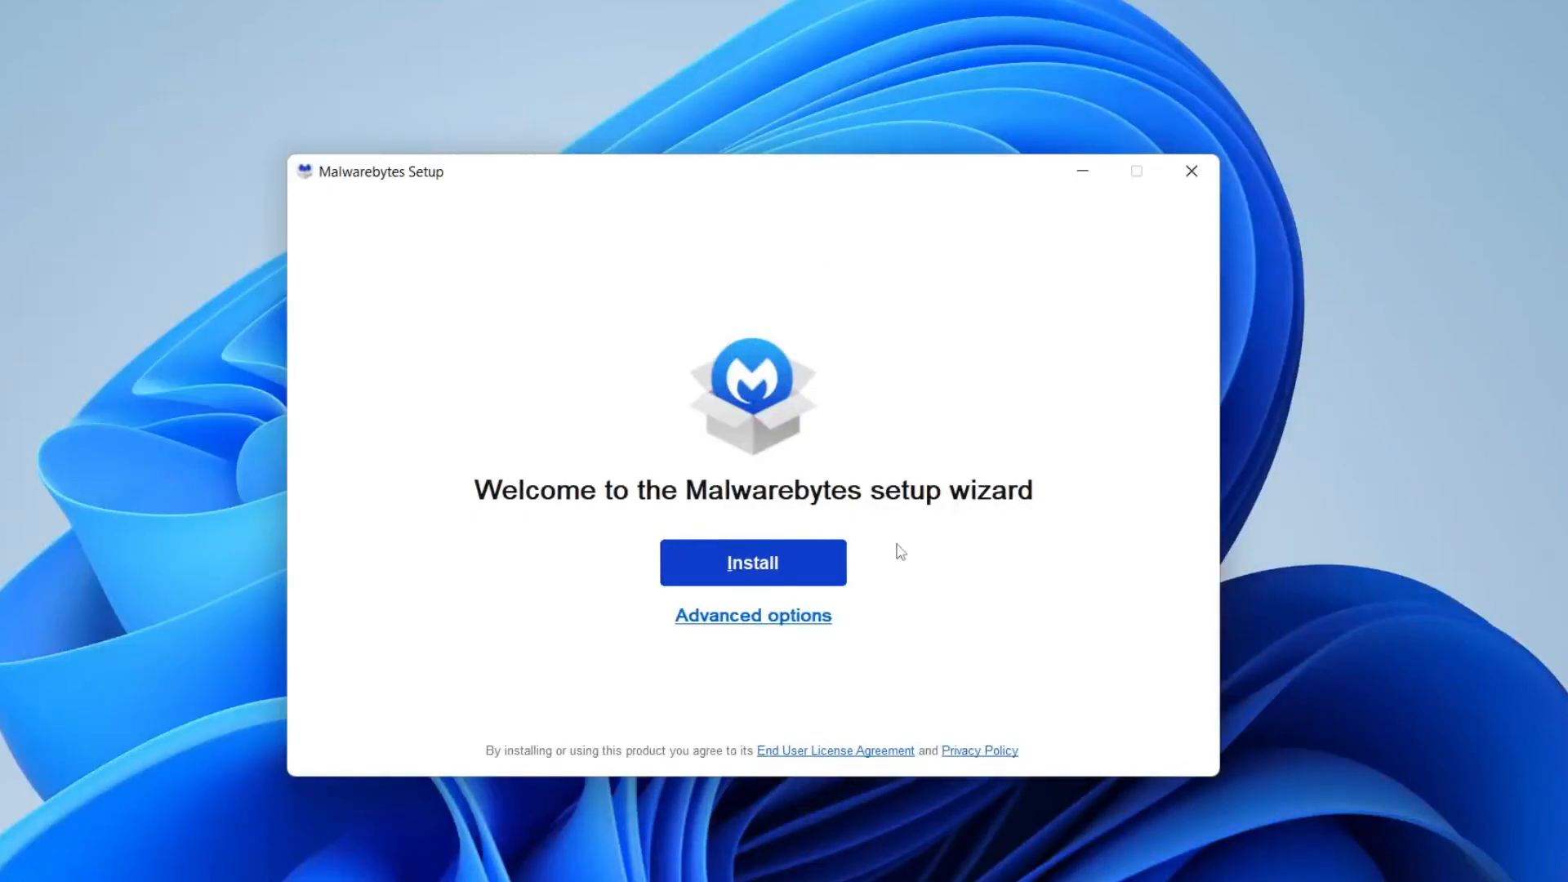
Begin the Malwarebytes install and minimise the setup window while files download
{"action": "left_click", "coordinate": [752, 616]}
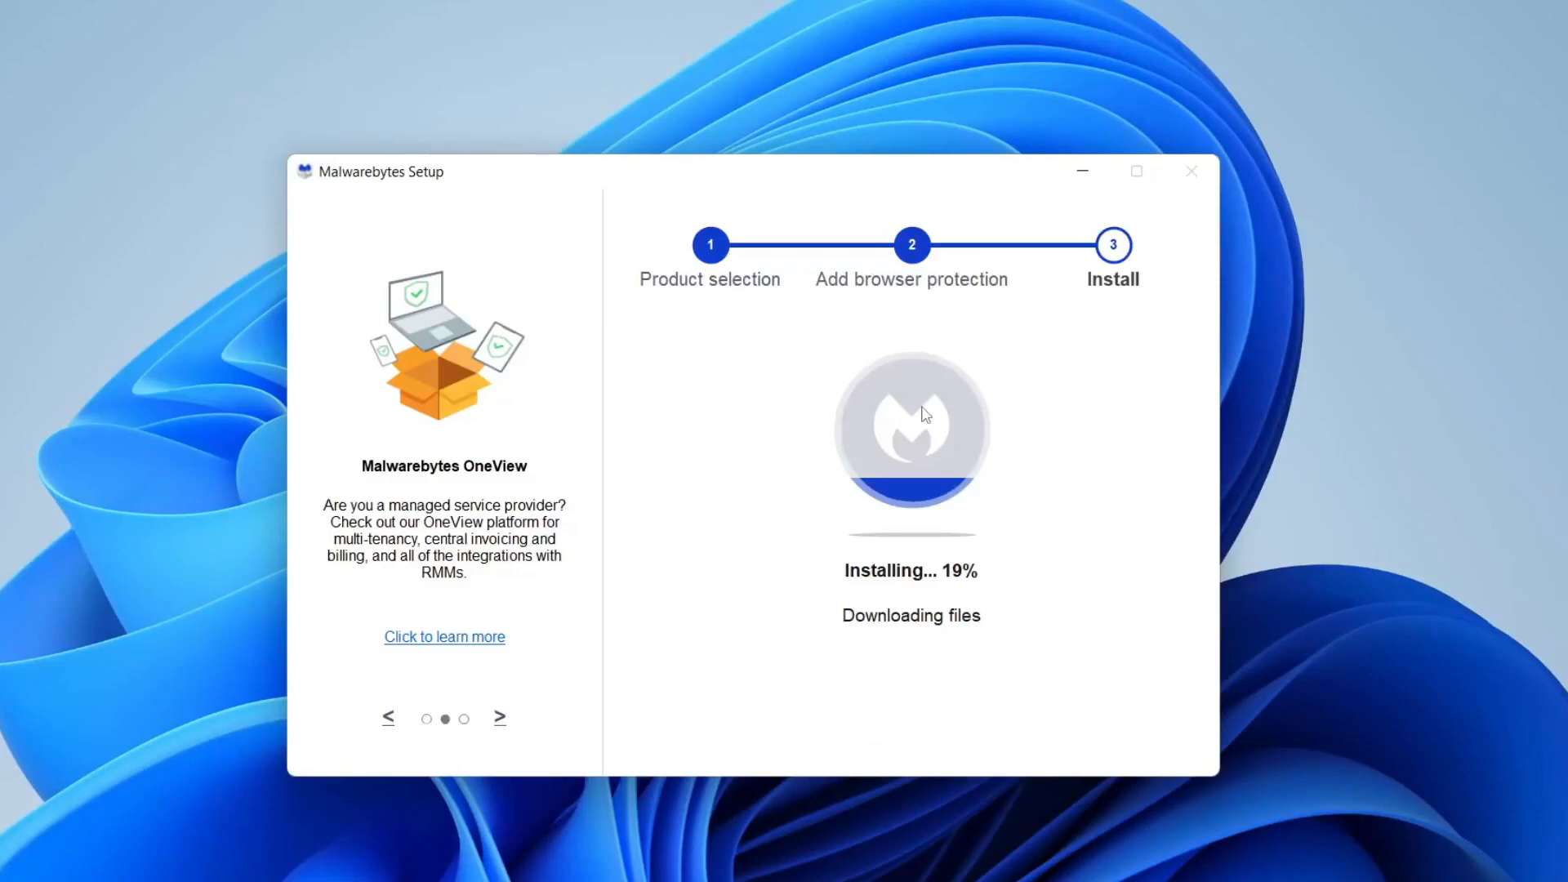
{"action": "mouse_move", "coordinate": [989, 471]}
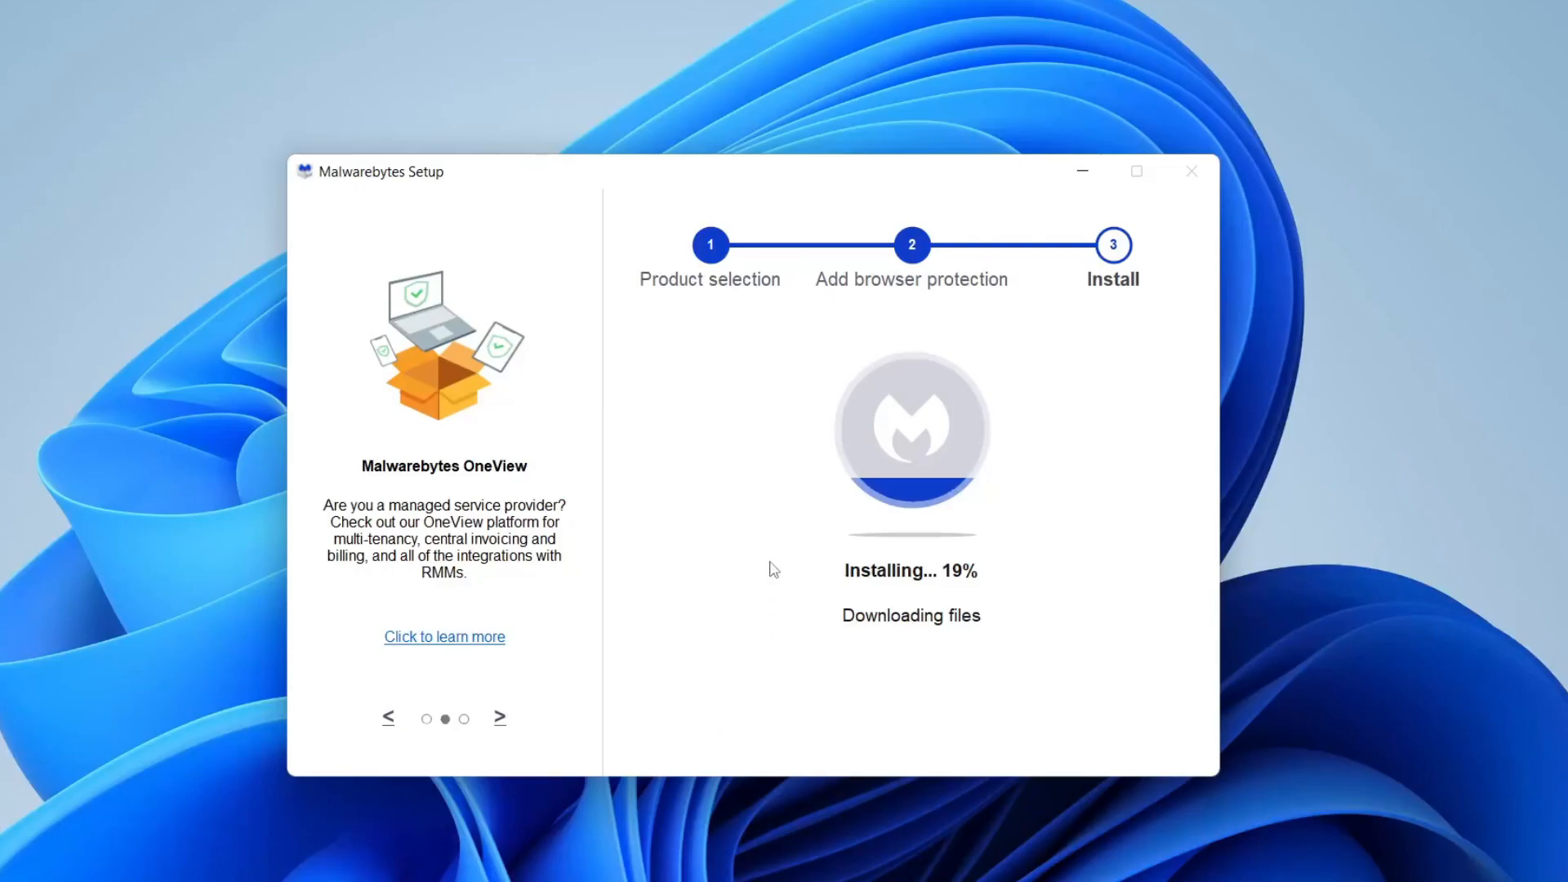
{"action": "left_click", "coordinate": [500, 719]}
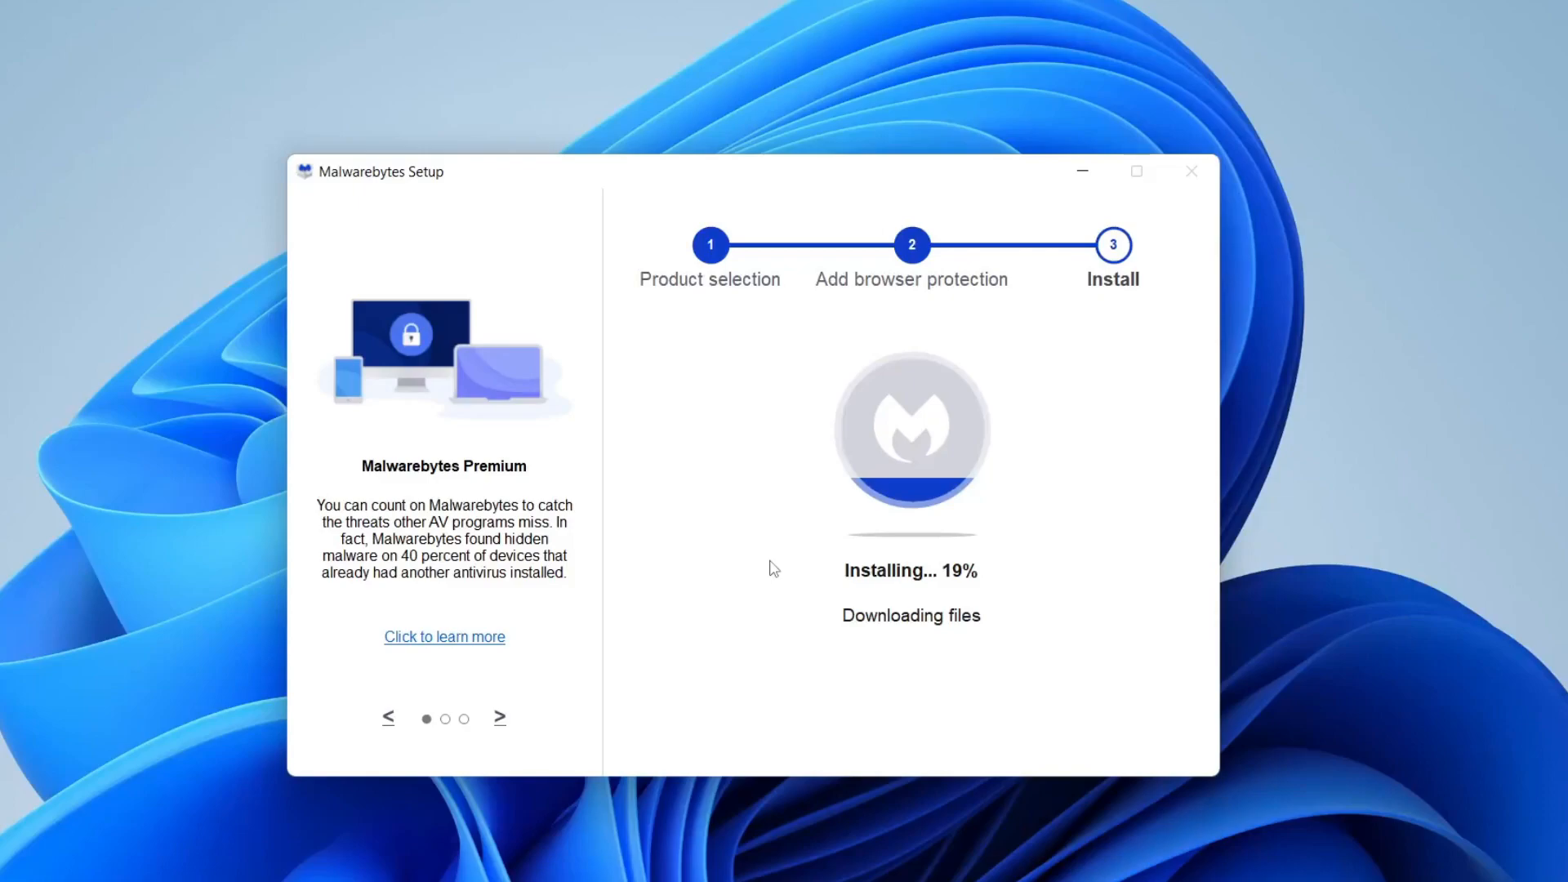
{"action": "left_click", "coordinate": [500, 719]}
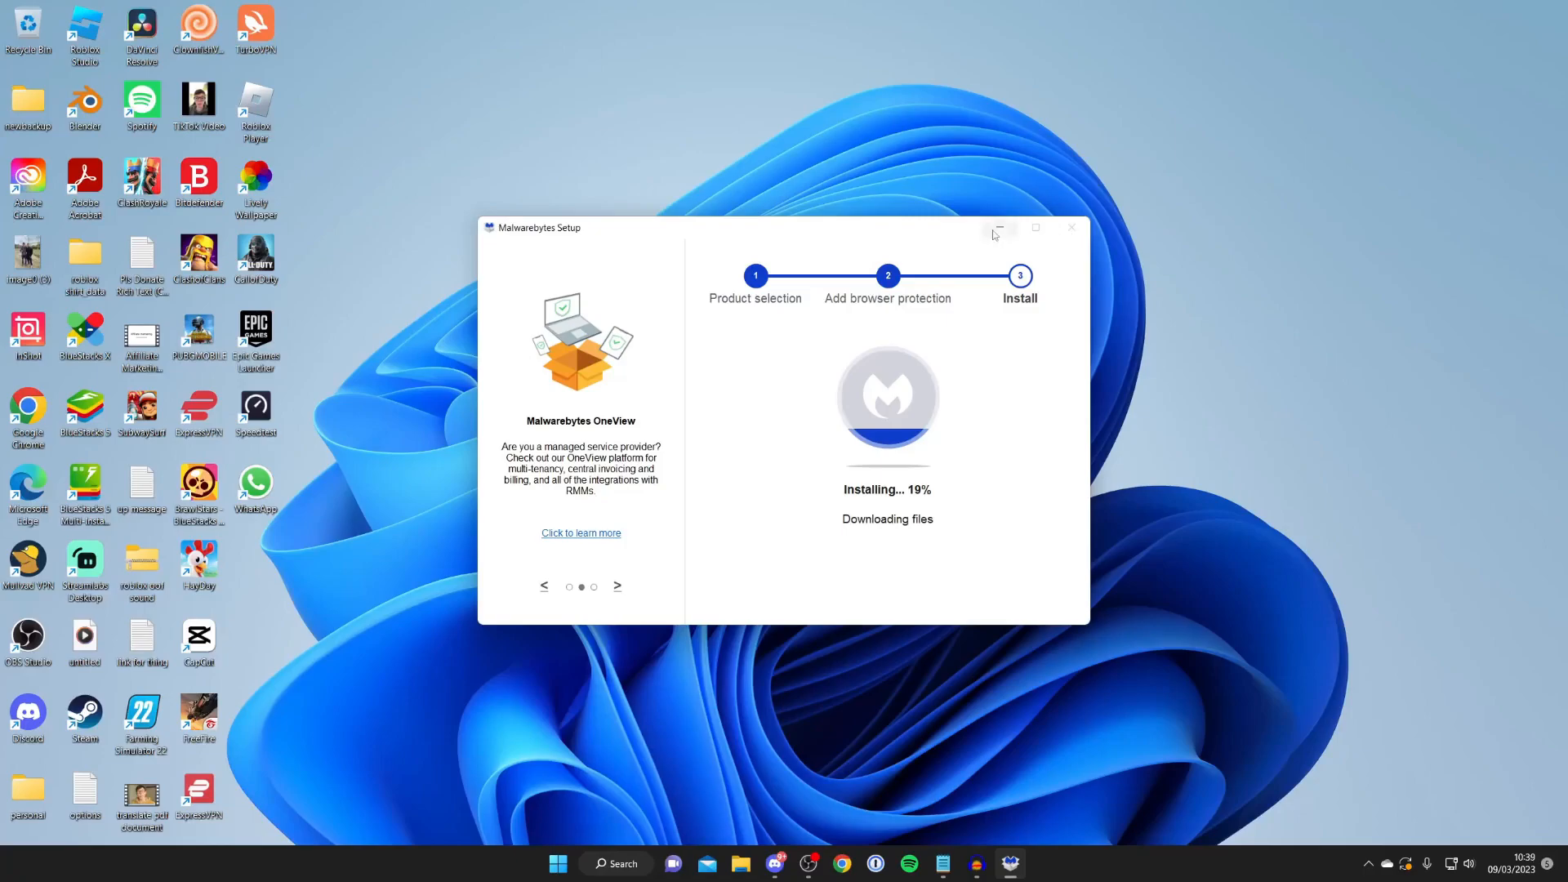
{"action": "left_click", "coordinate": [997, 227]}
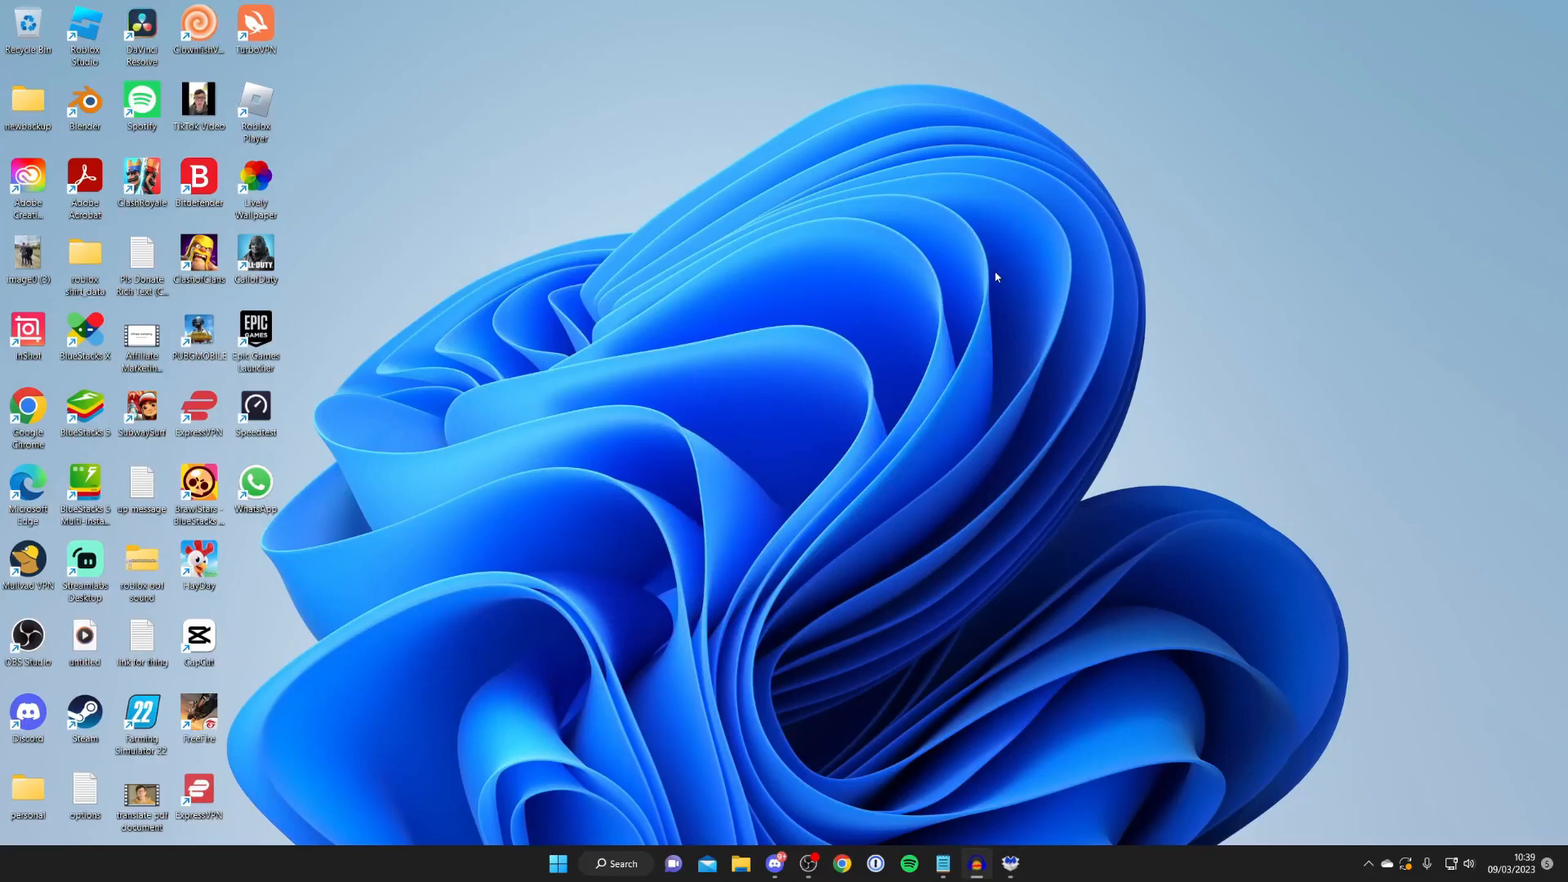
{"action": "mouse_move", "coordinate": [644, 835]}
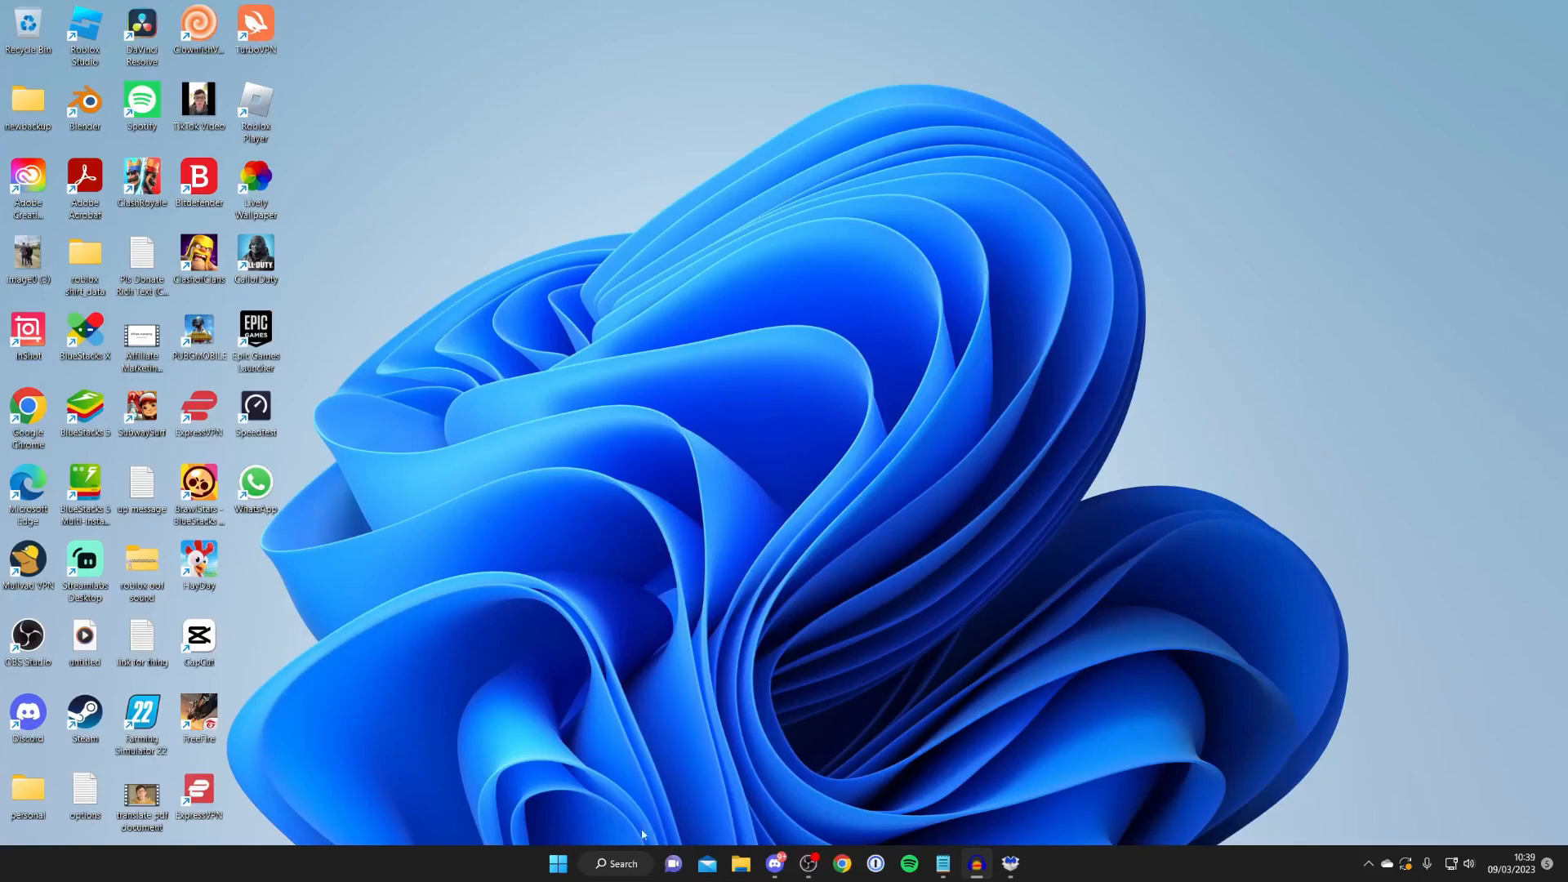
View the Reset this PC options under System > Recovery, cancel, and close Settings
{"action": "left_click", "coordinate": [616, 863]}
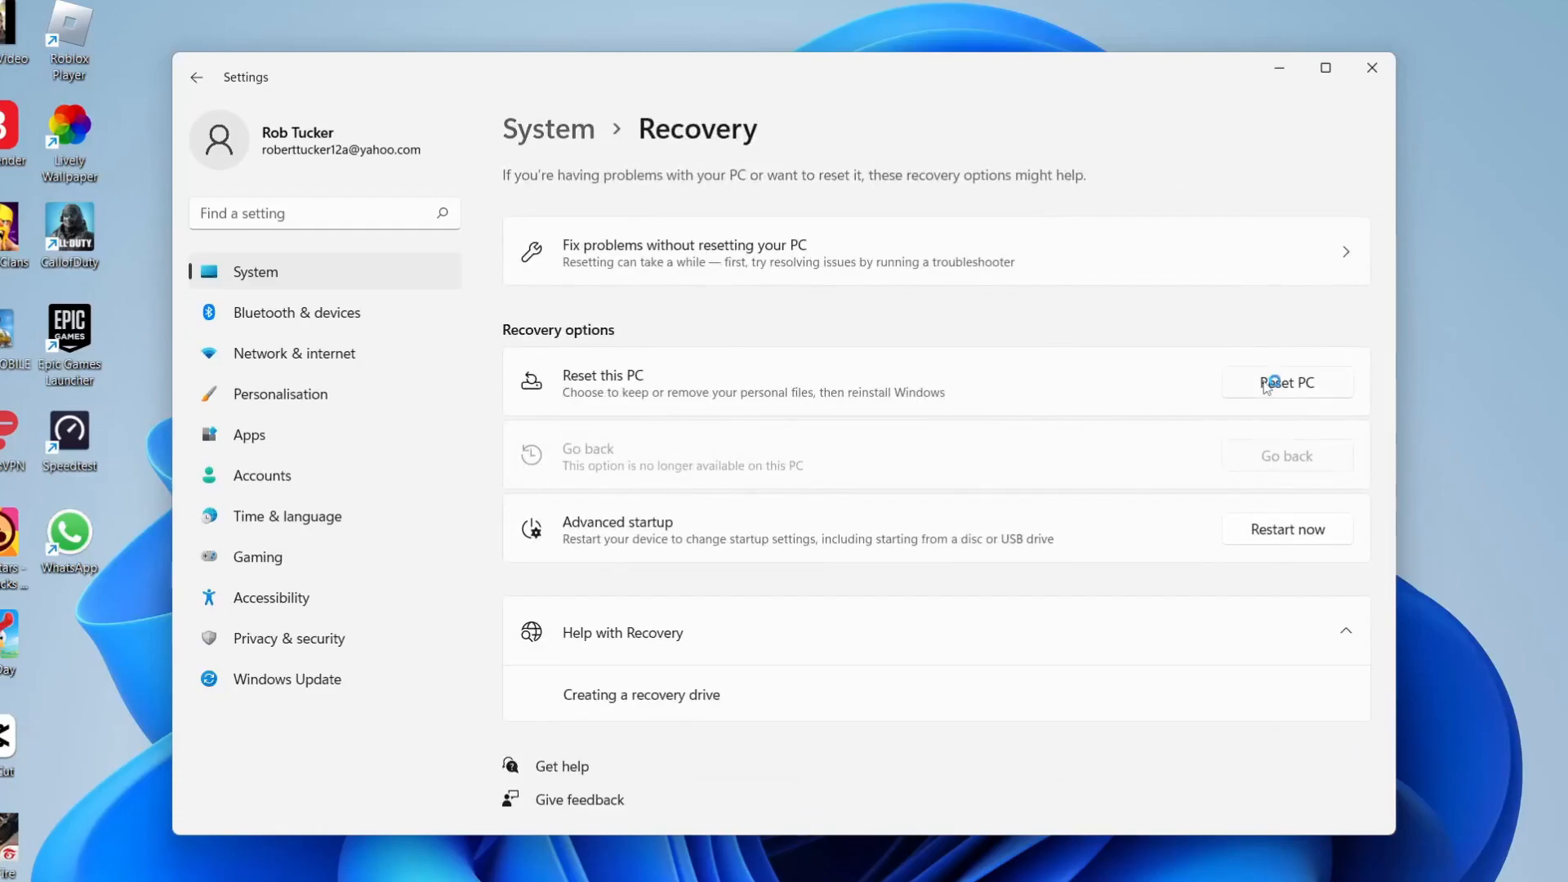
{"action": "left_click", "coordinate": [1287, 382]}
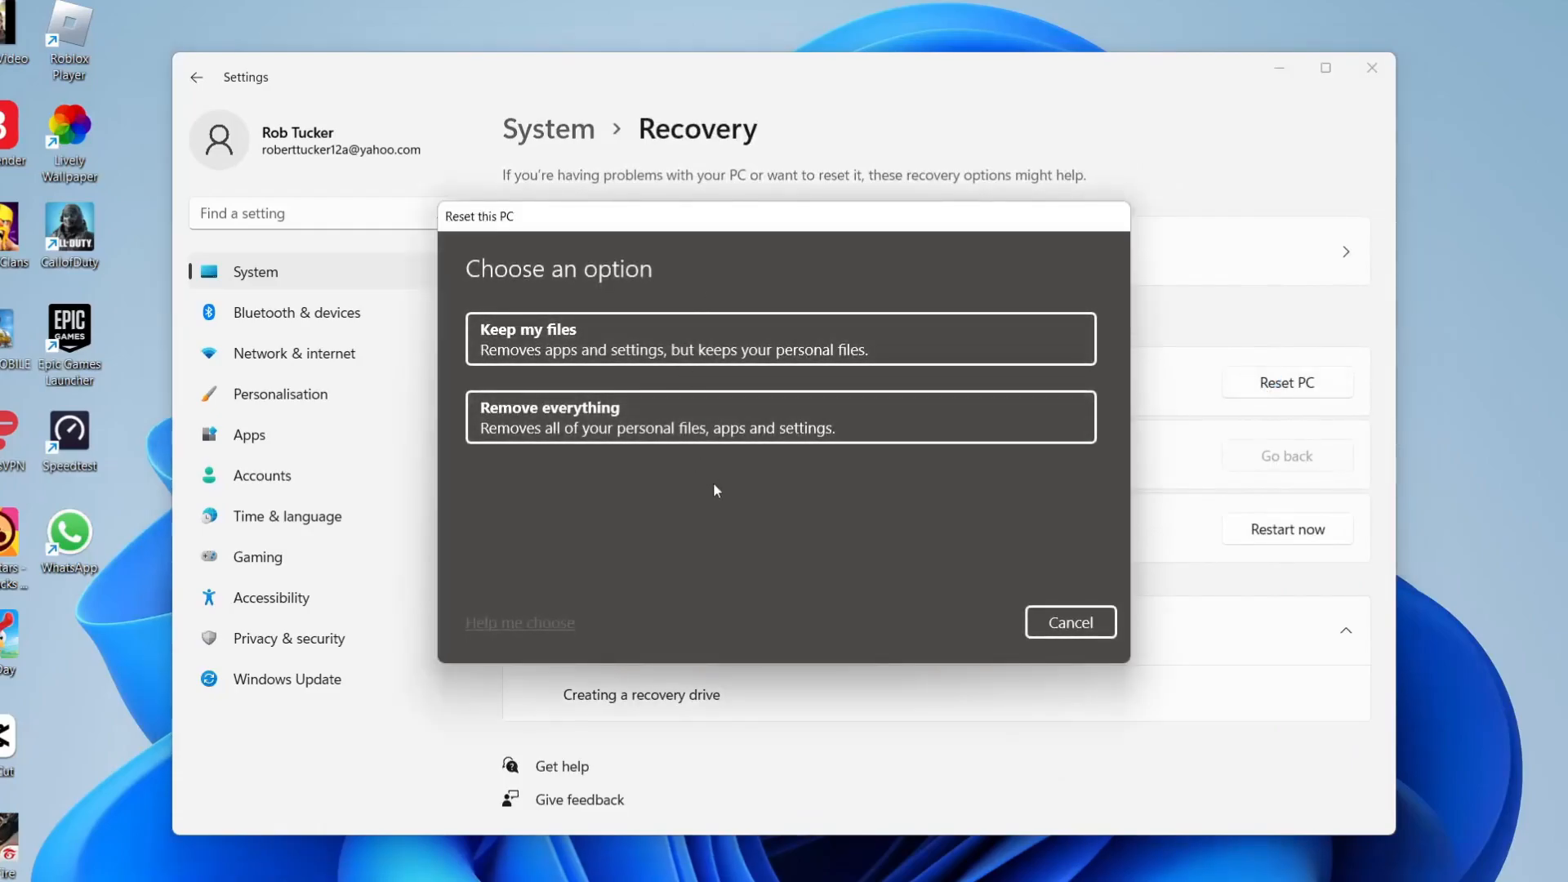
{"action": "mouse_move", "coordinate": [519, 504]}
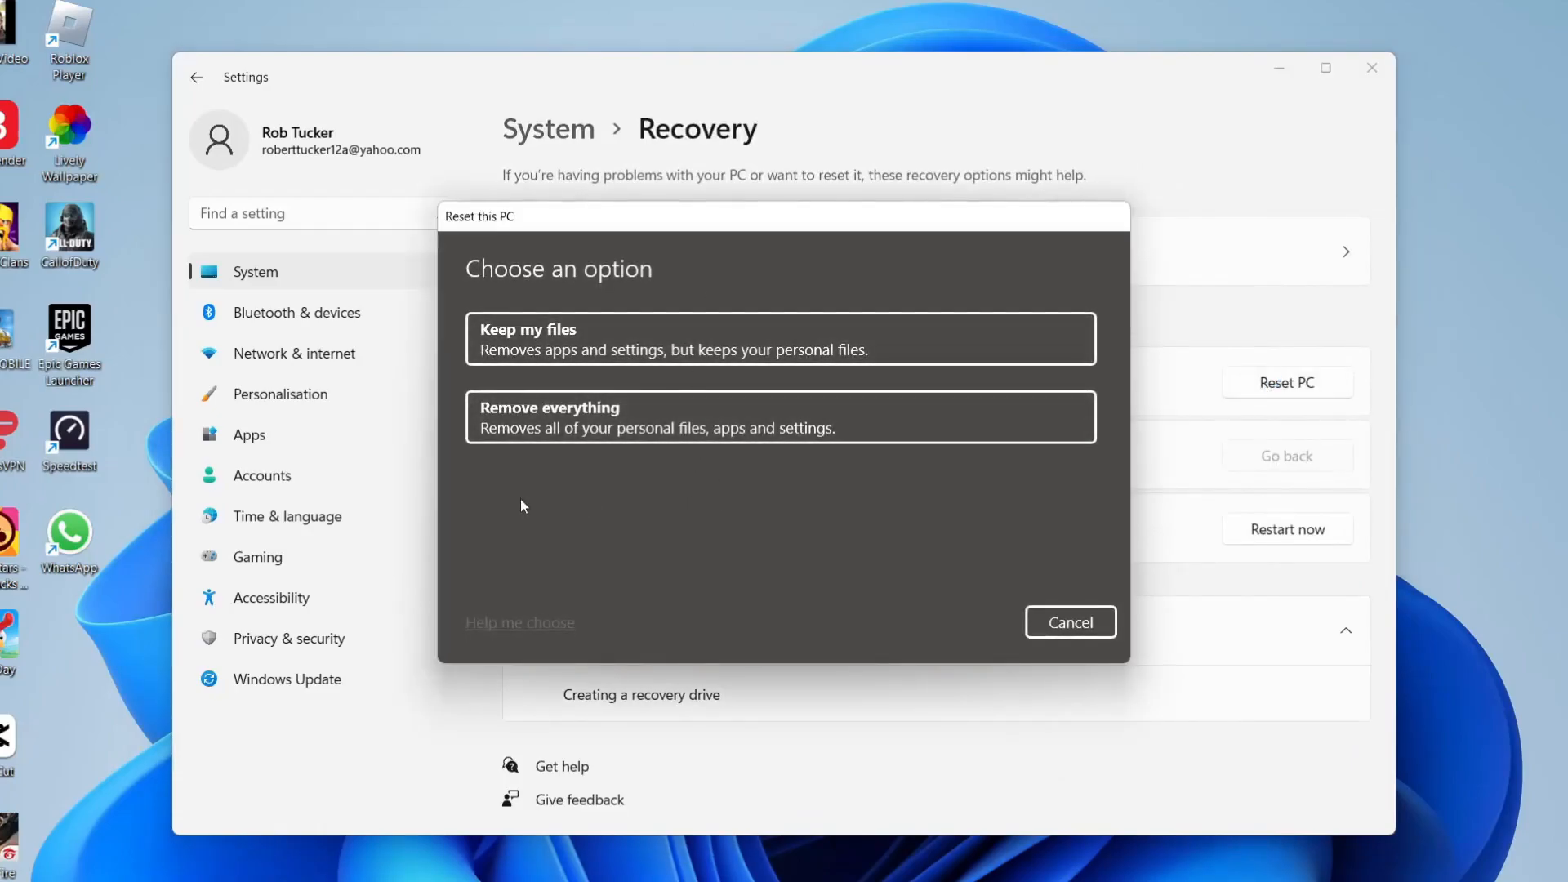
{"action": "mouse_move", "coordinate": [702, 505]}
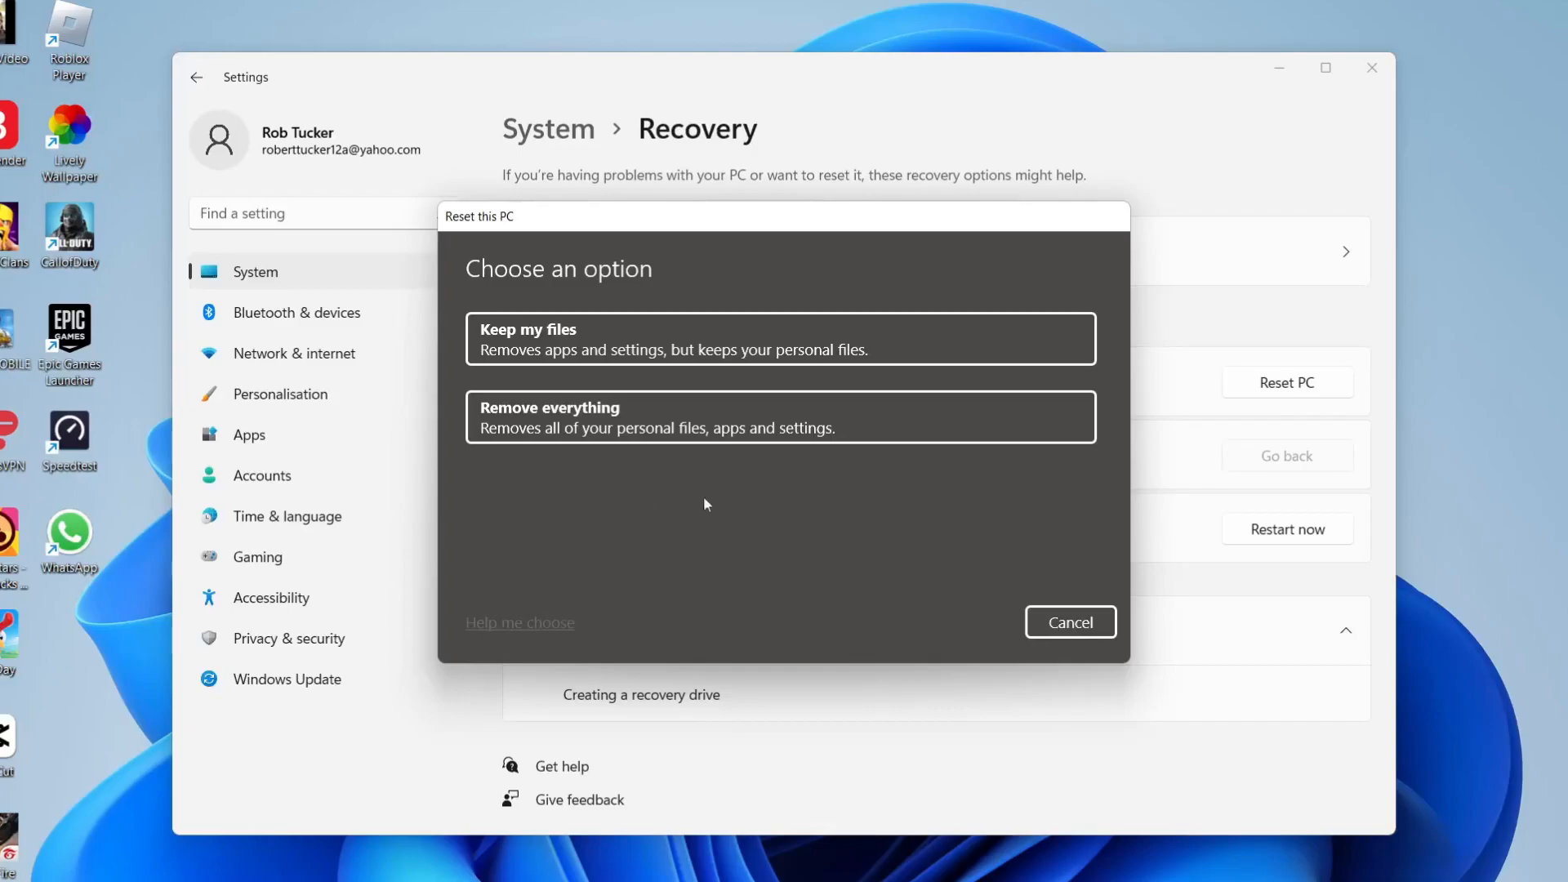
{"action": "left_click", "coordinate": [1068, 621]}
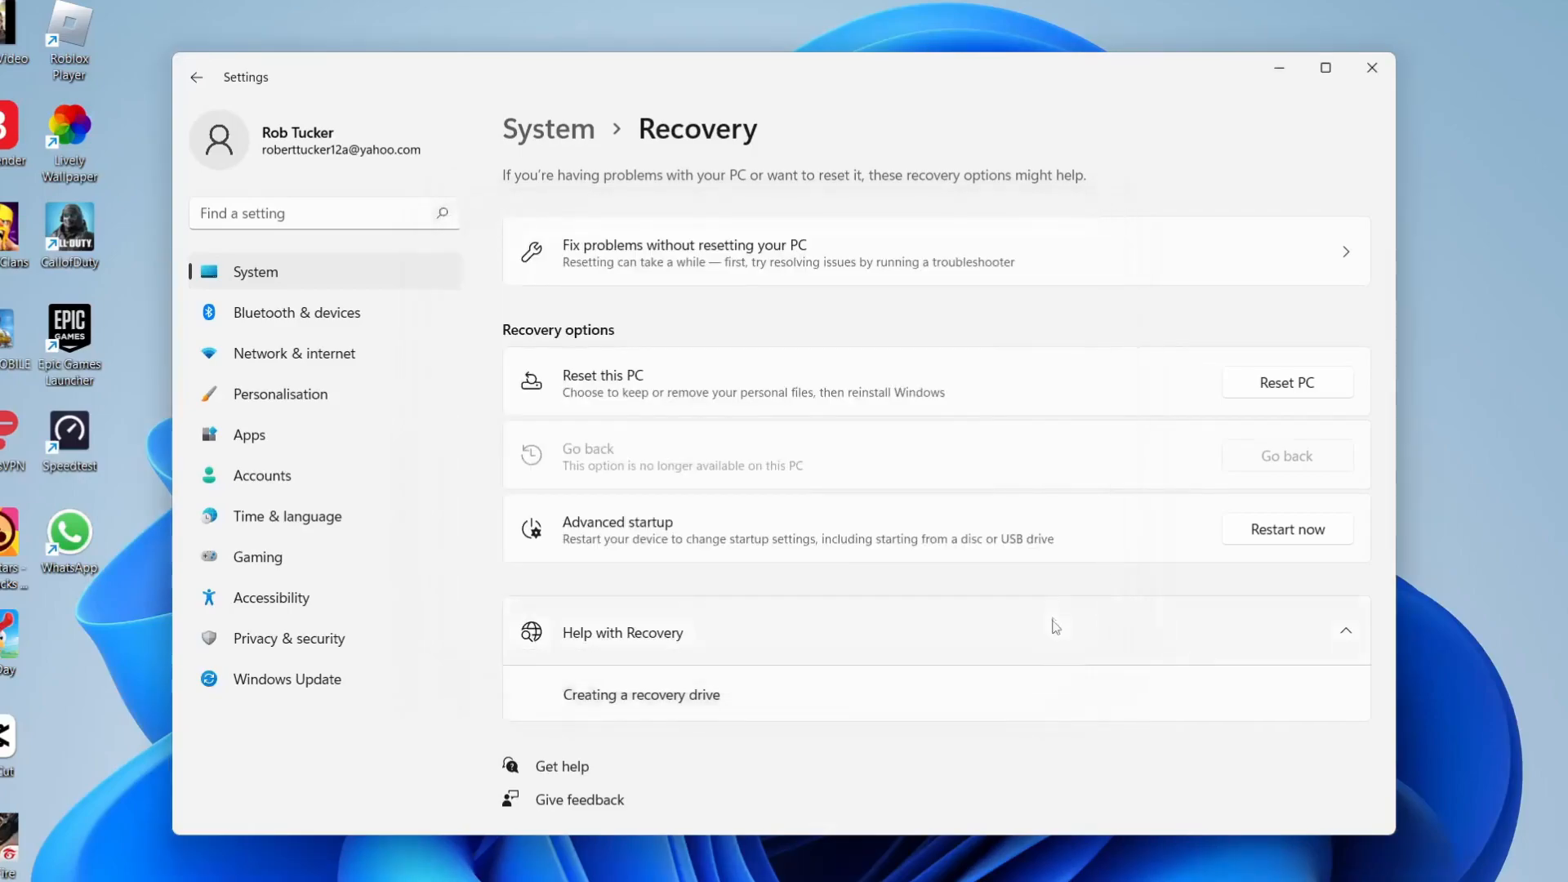
{"action": "left_click", "coordinate": [1371, 68]}
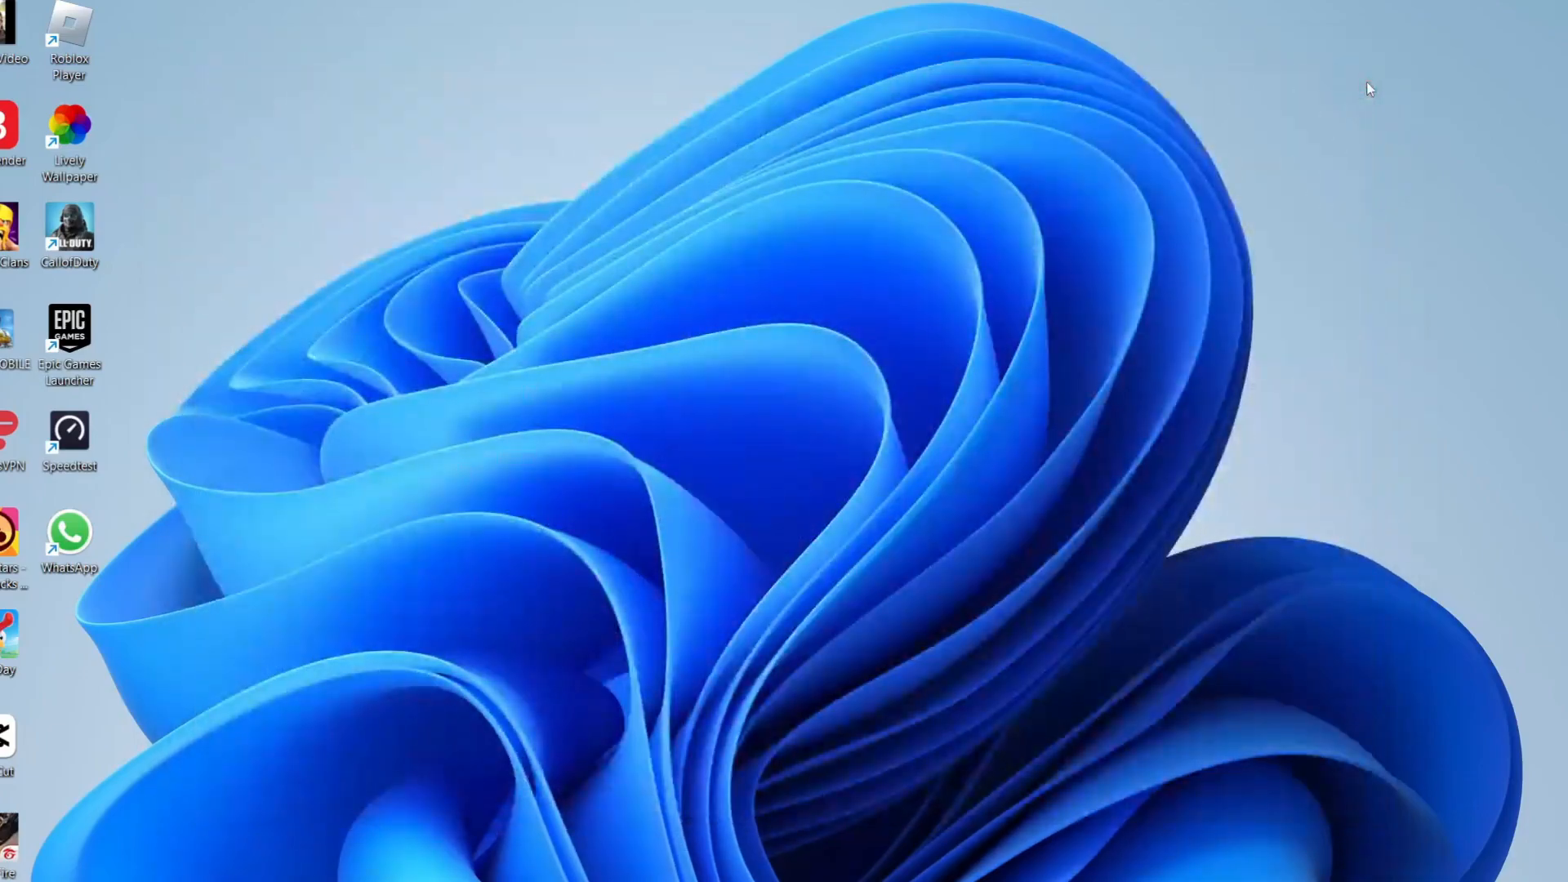